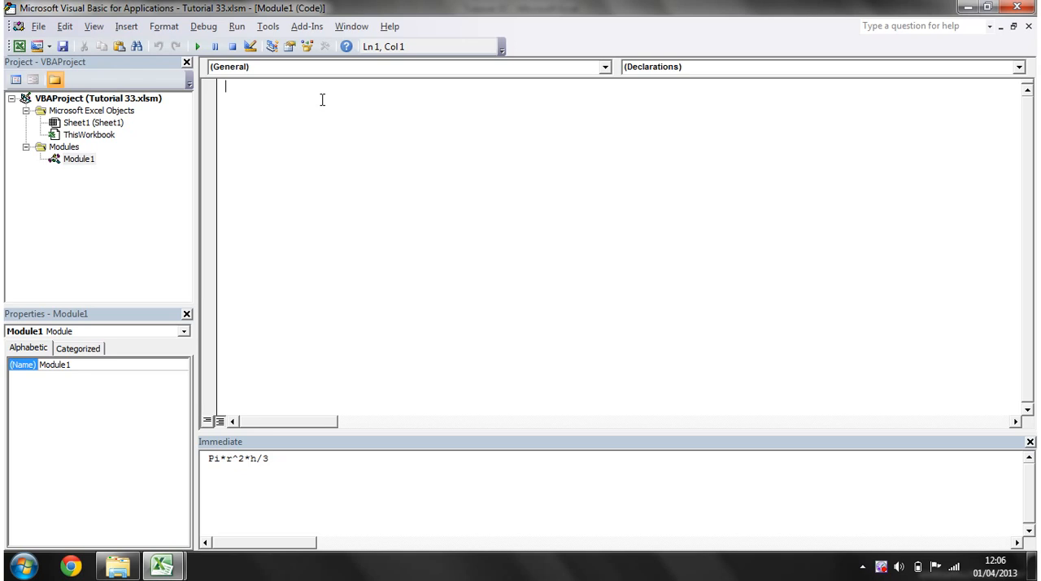
mouse_move(289, 92)
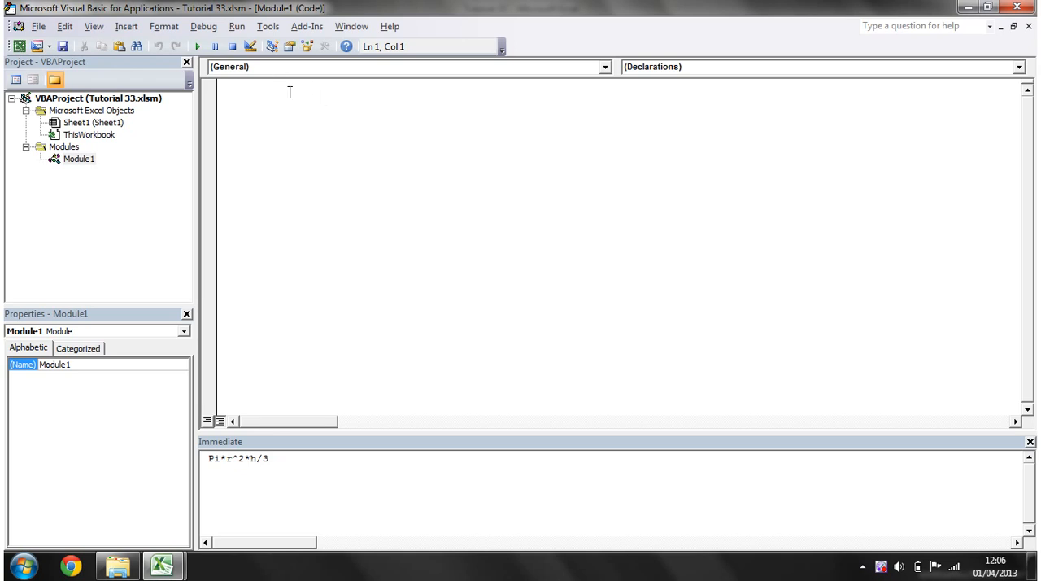
Type 'Sub ConeVolume(ByVal radius As Double, ByVal height As Double)' in Module1.
left_click(228, 87)
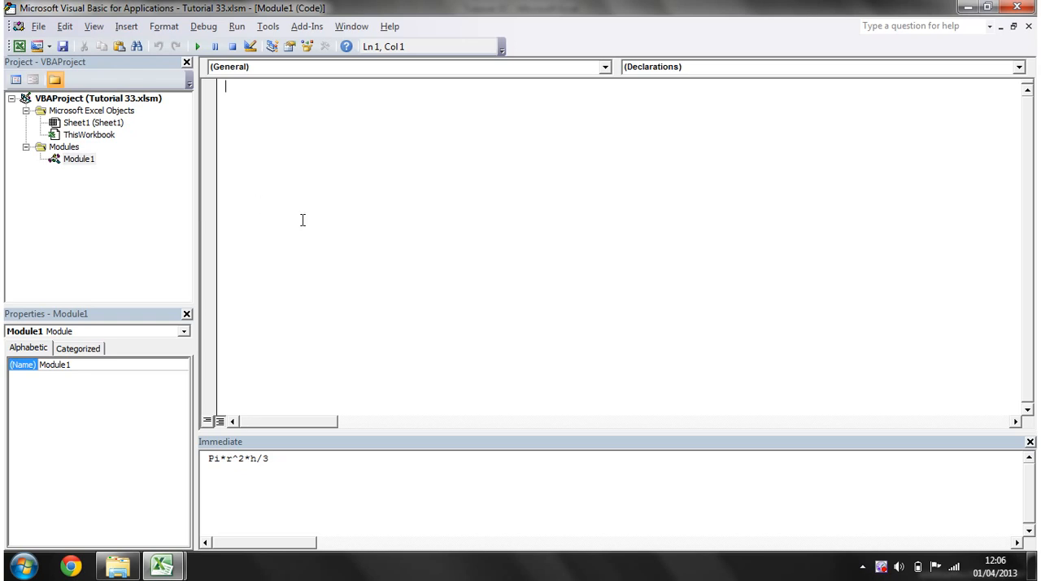
mouse_move(281, 124)
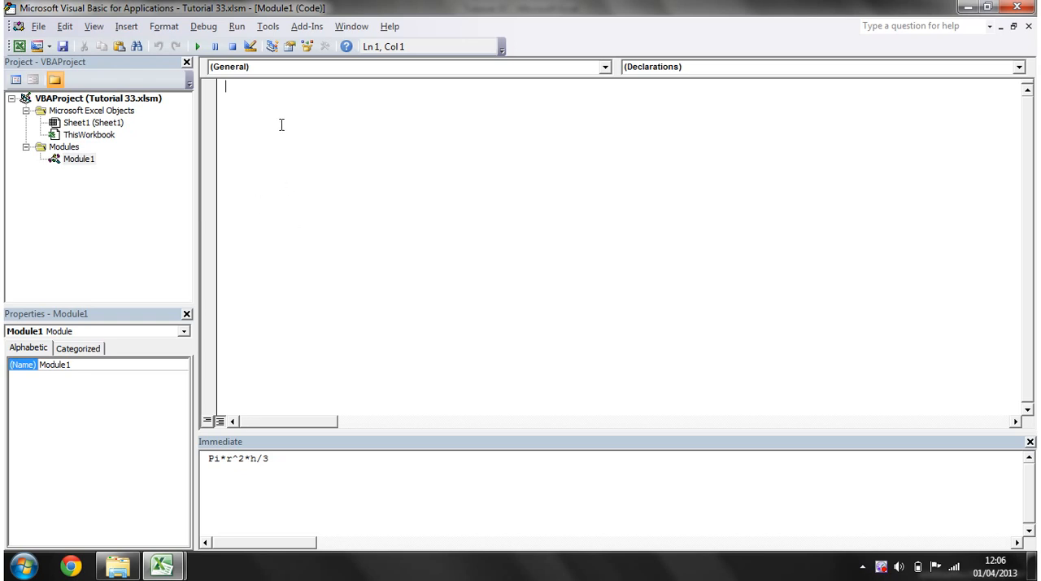
mouse_move(273, 84)
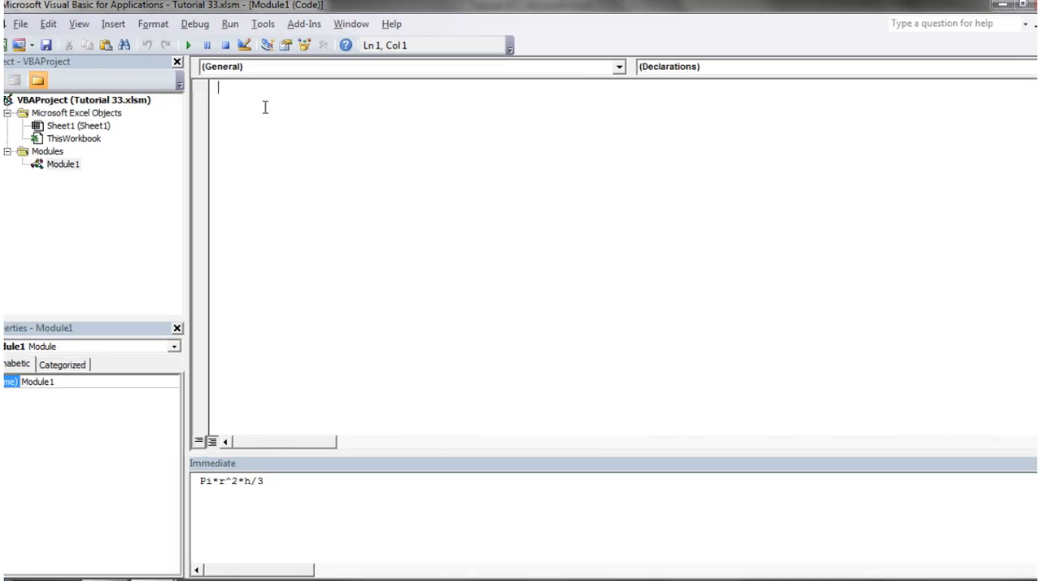
type("sub")
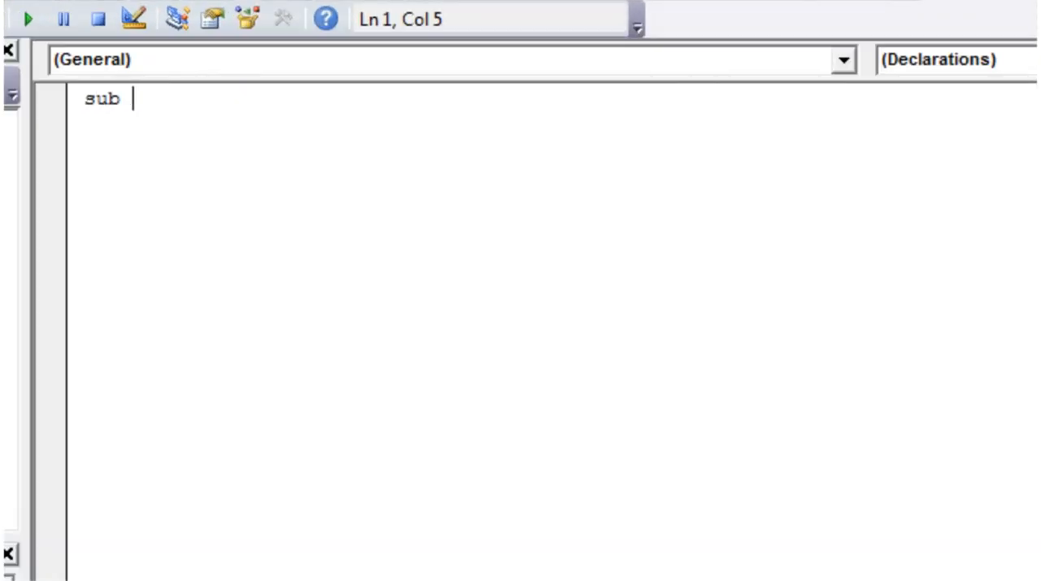
type("ConeVo")
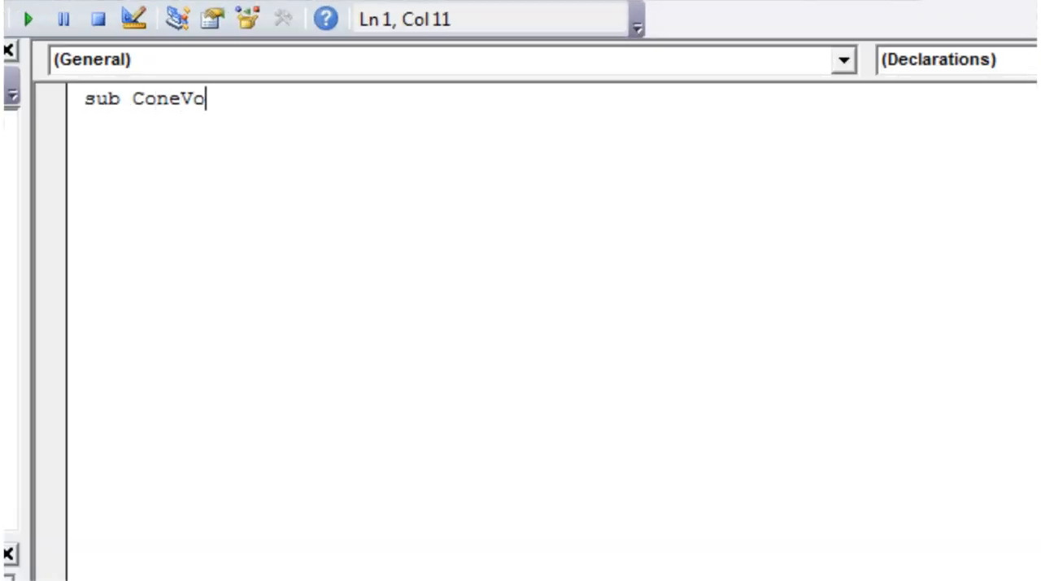
type("lume (")
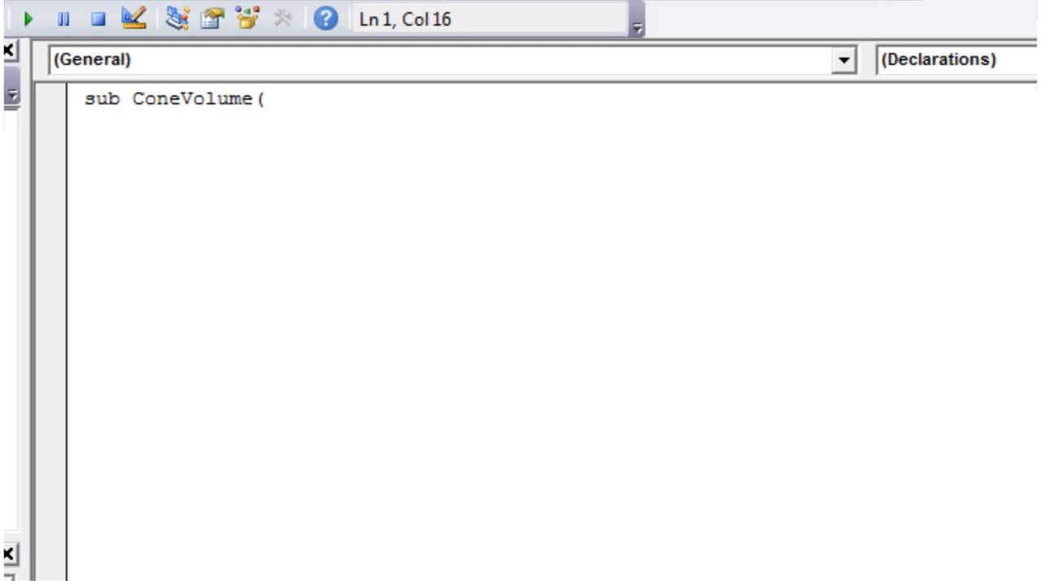
type("by")
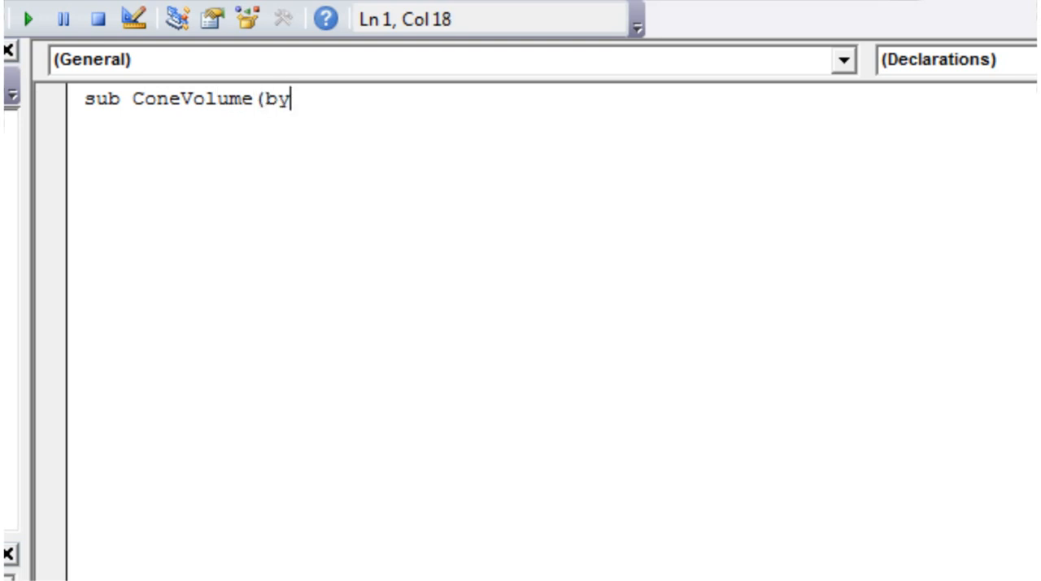
type("val")
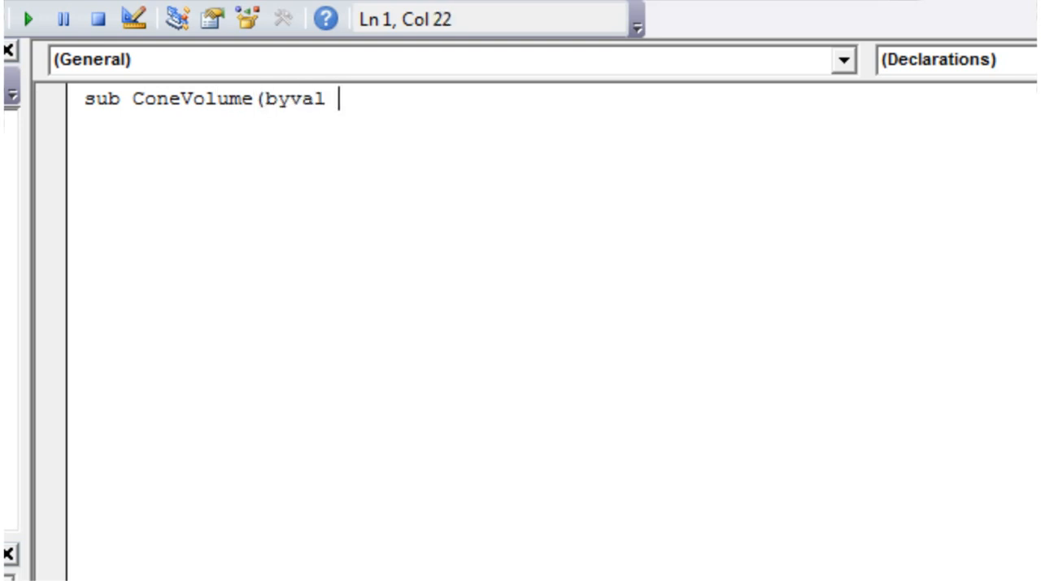
type("radiu")
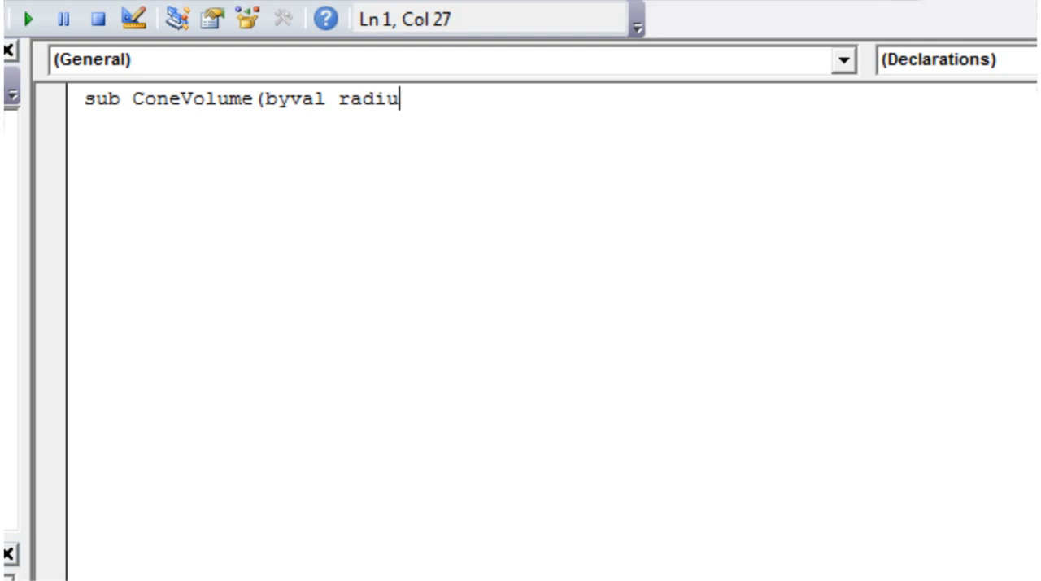
type("s as double")
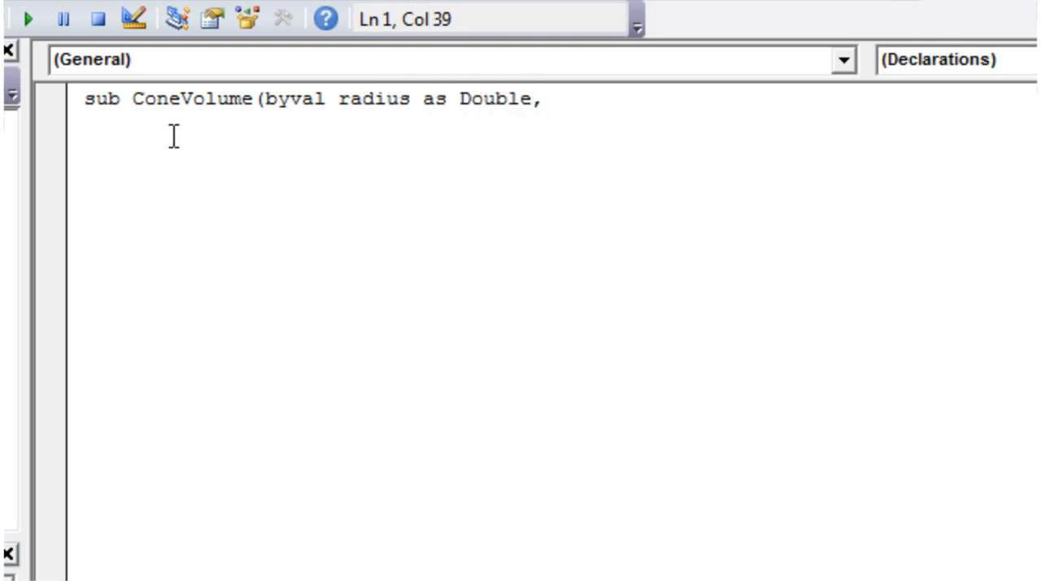
type(",byv")
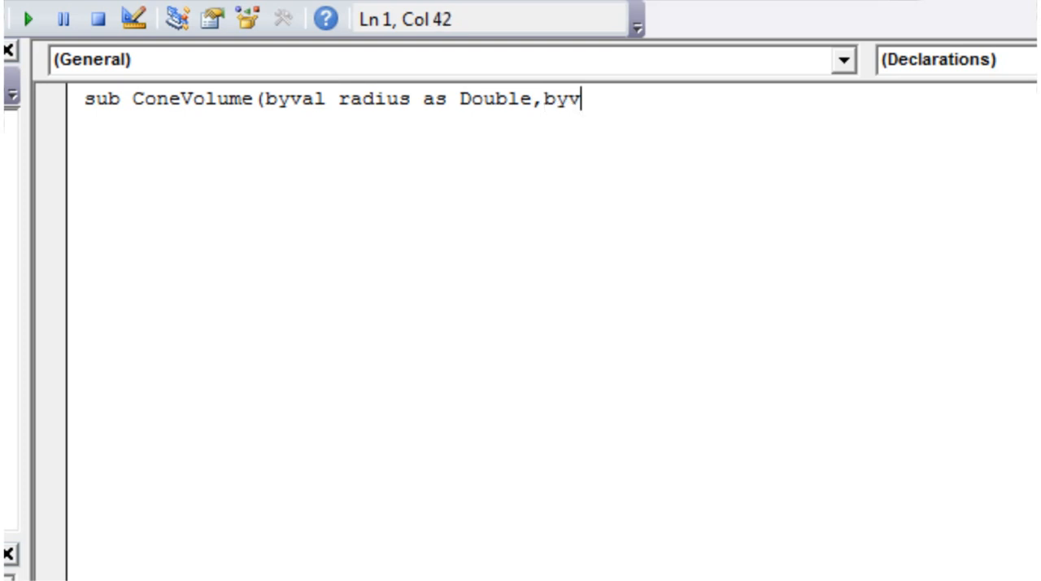
type("al heaig")
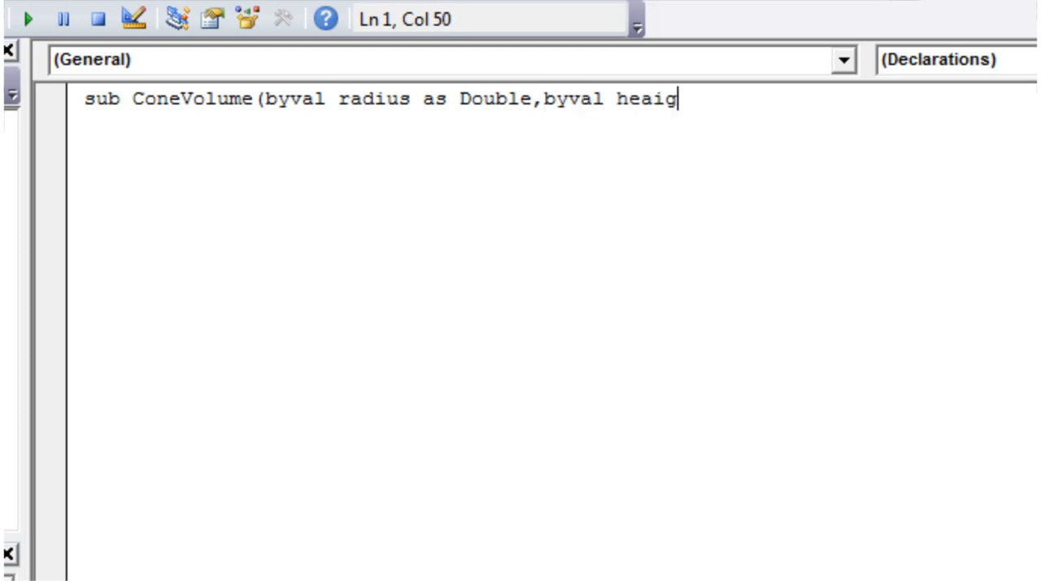
type("ht")
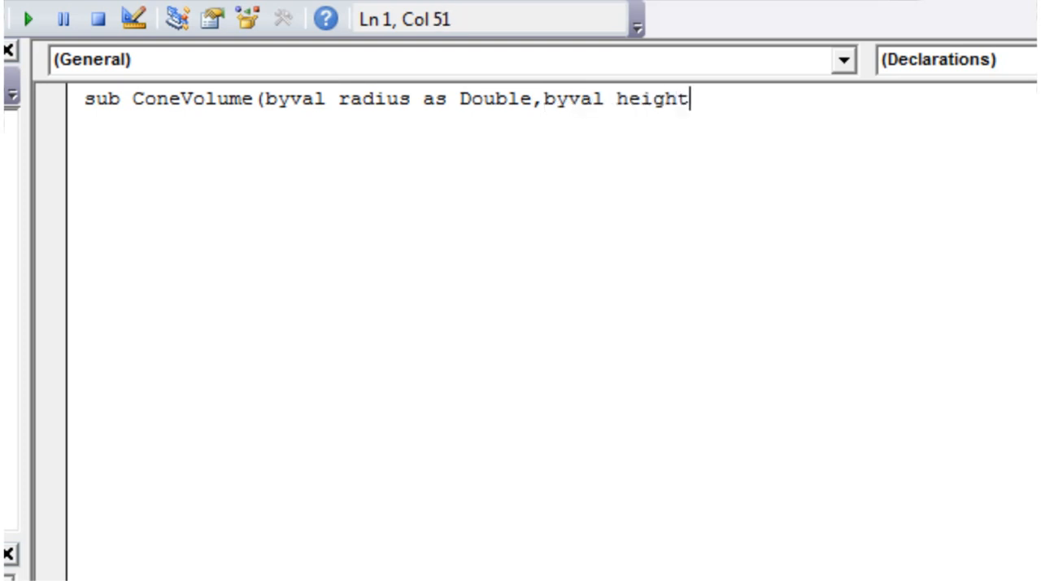
type("as do")
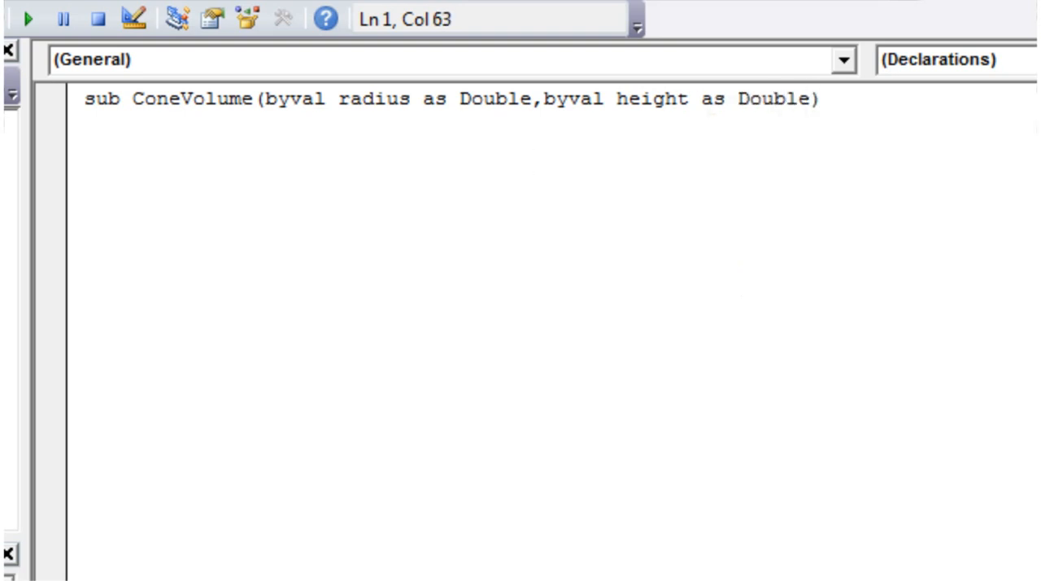
mouse_move(374, 107)
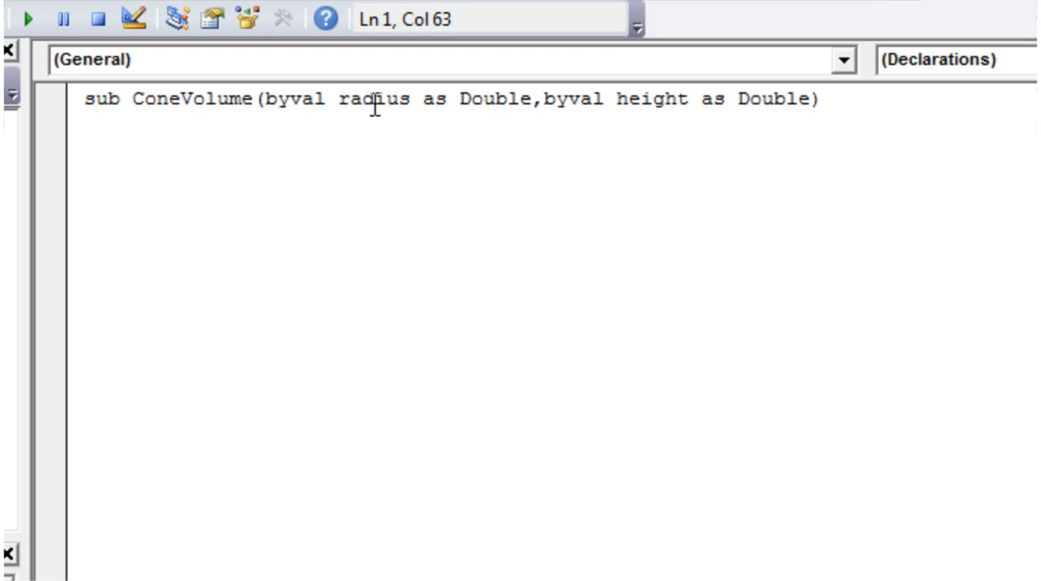
Replace Sub with Function and declare ConeVolume's return type As Double.
double_click(100, 100)
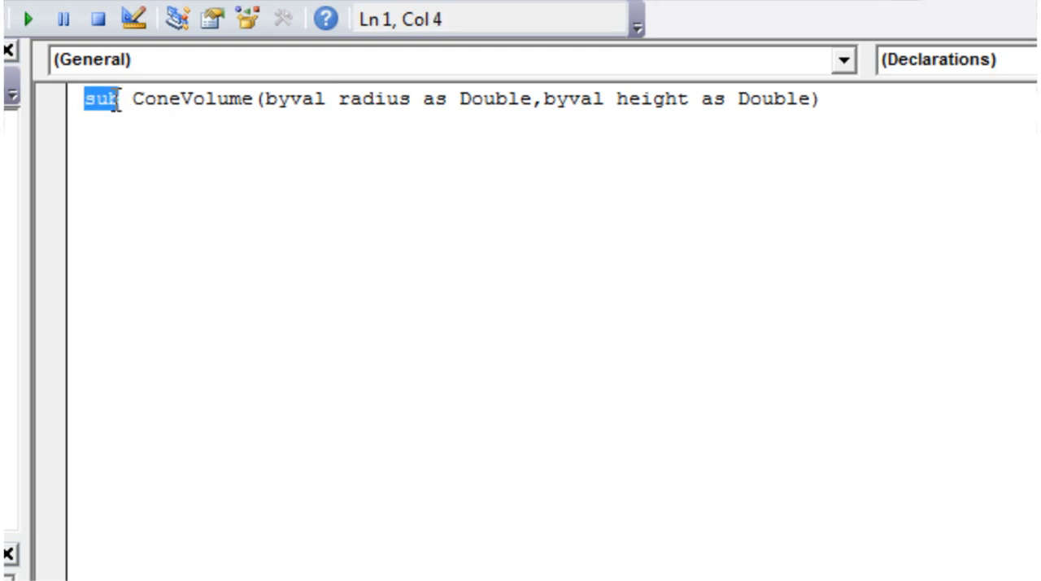
type("function")
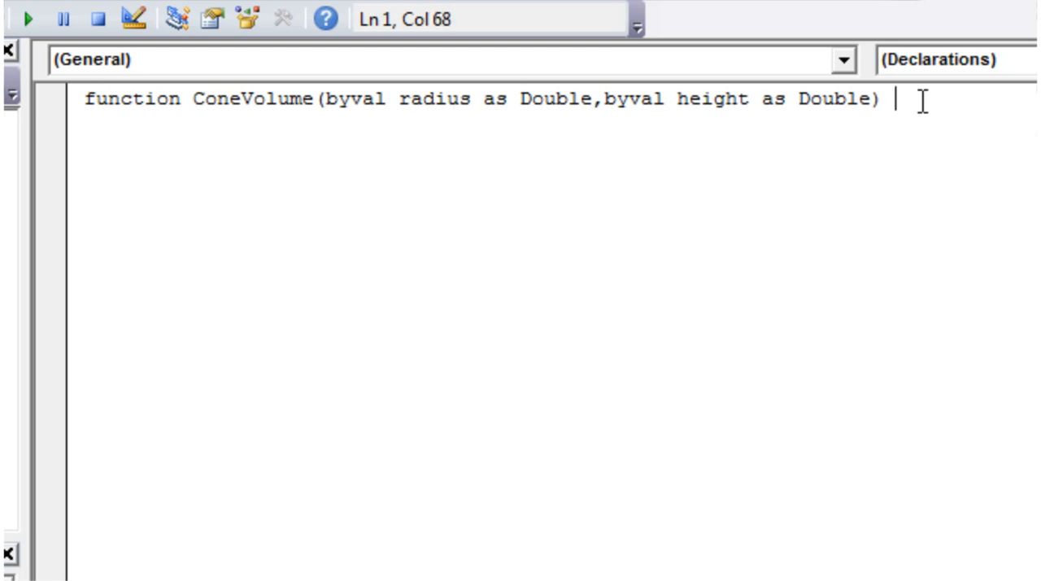
mouse_move(169, 105)
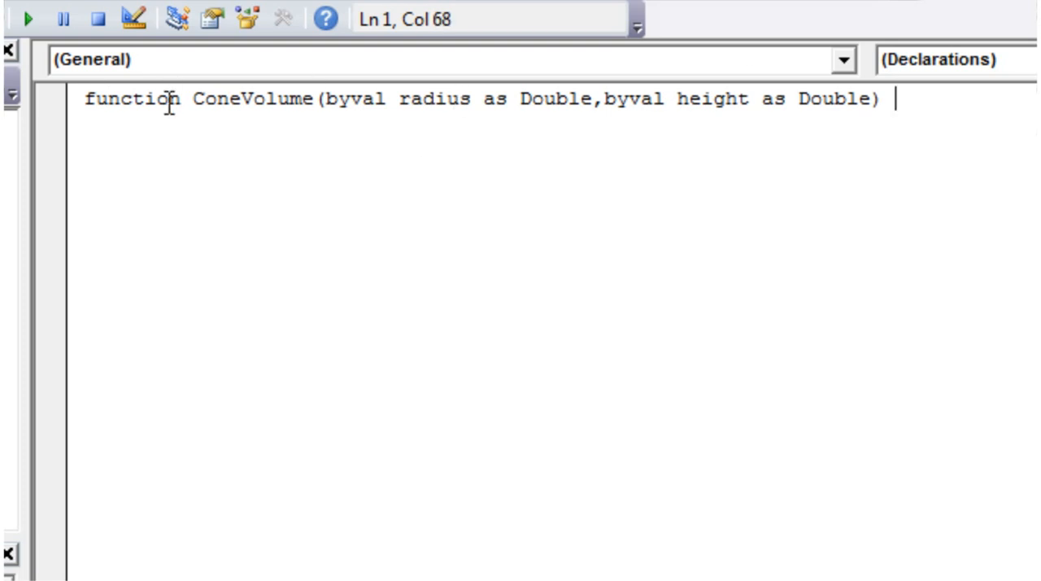
mouse_move(185, 193)
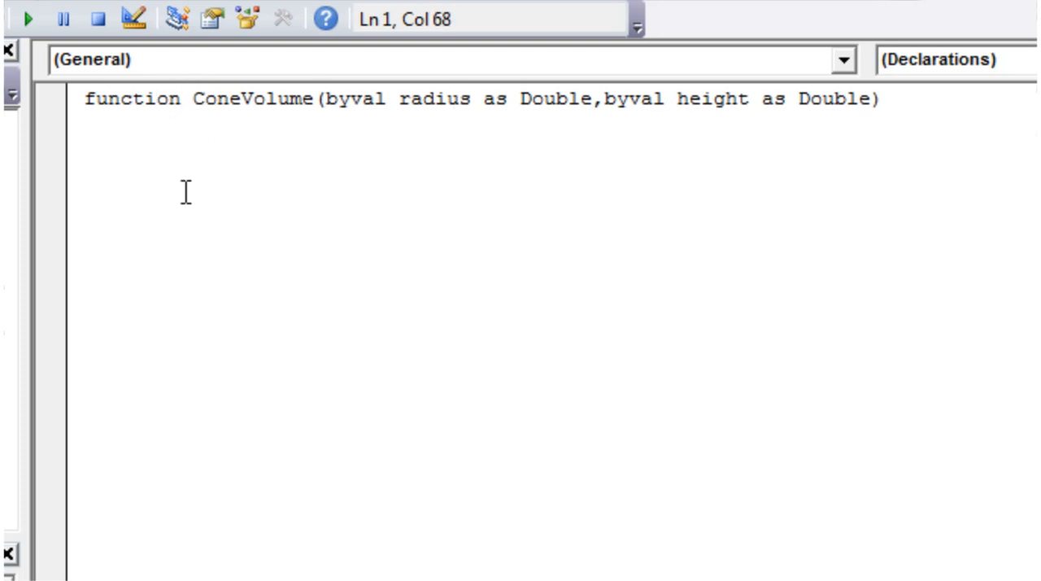
type("as doub")
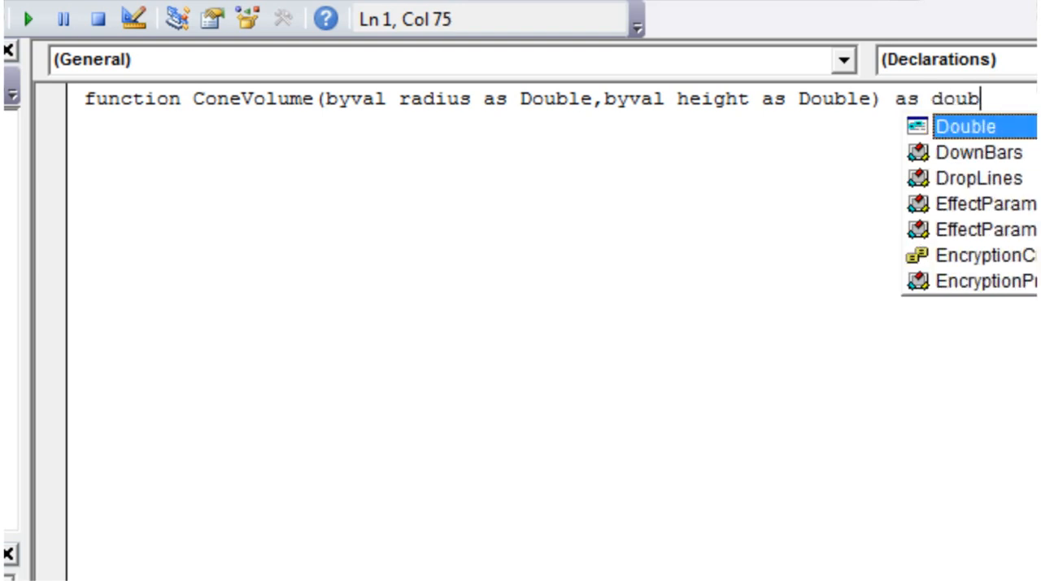
type("le")
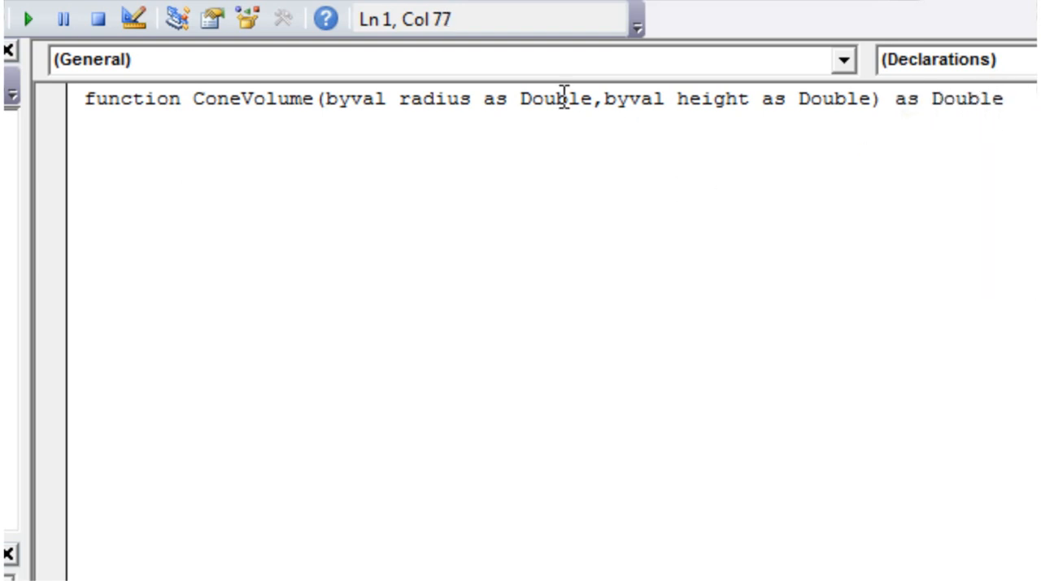
mouse_move(677, 110)
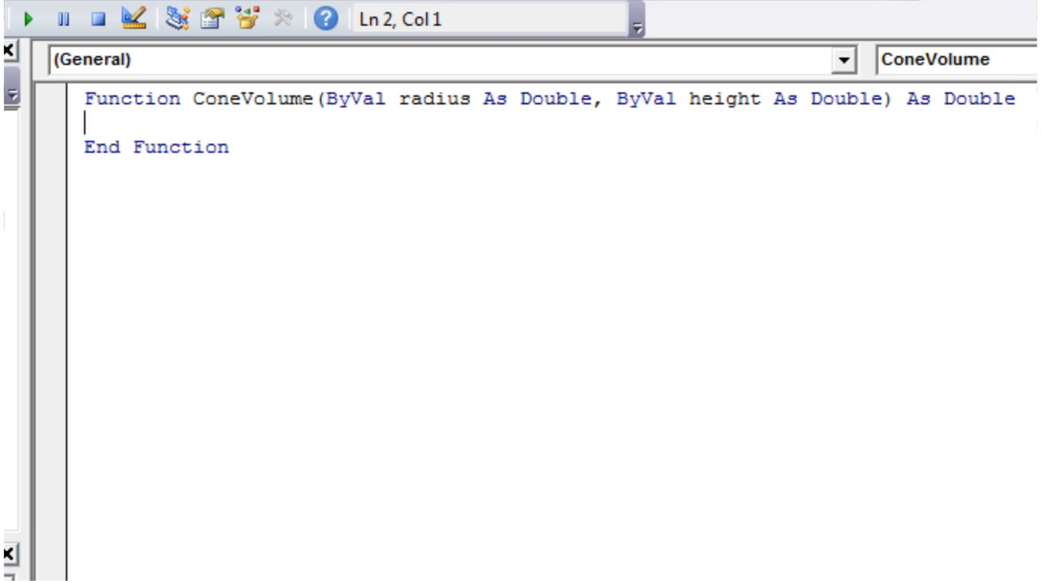
Add the comment 'Pi*r^2*h/3 in the function body, with blank lines beneath it.
key("Return")
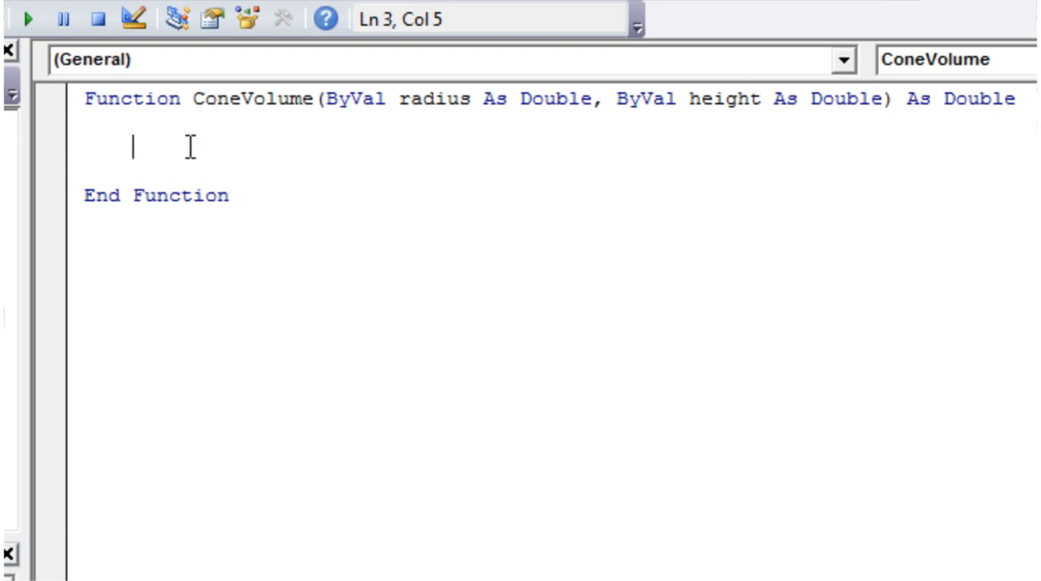
key("up")
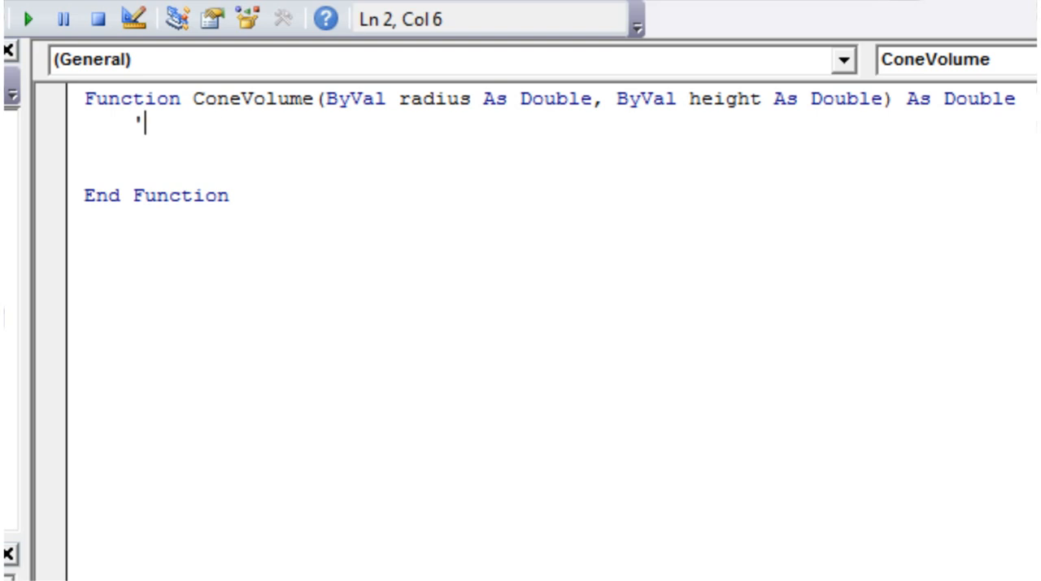
type("Pi*r^2*h/3")
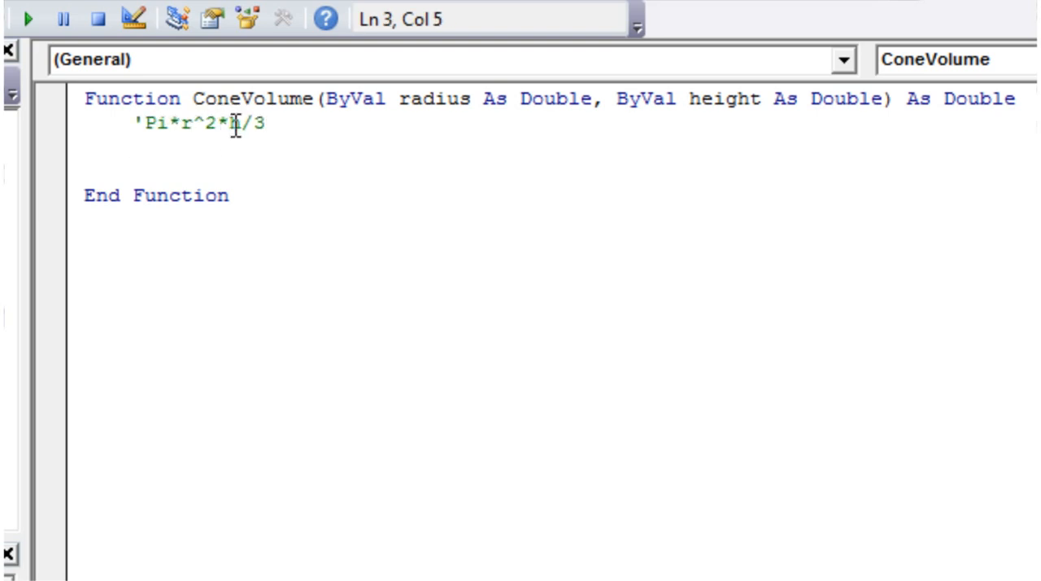
type("h")
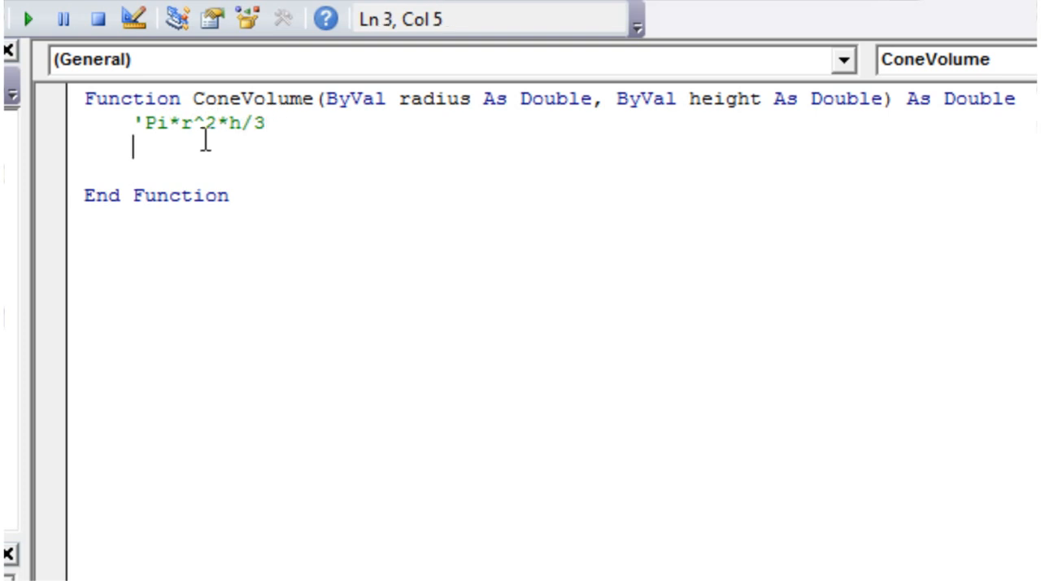
mouse_move(384, 337)
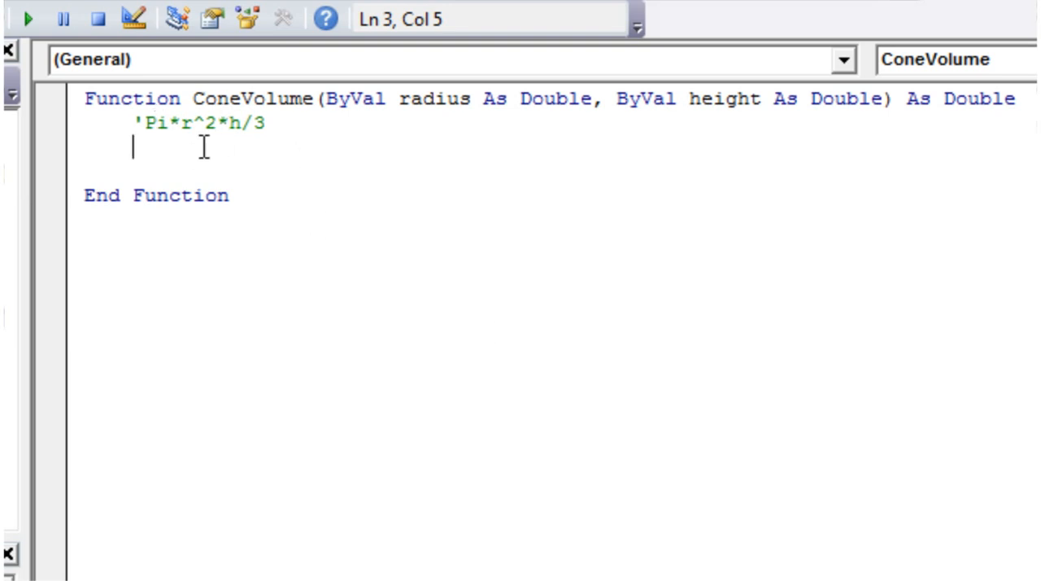
key("Return")
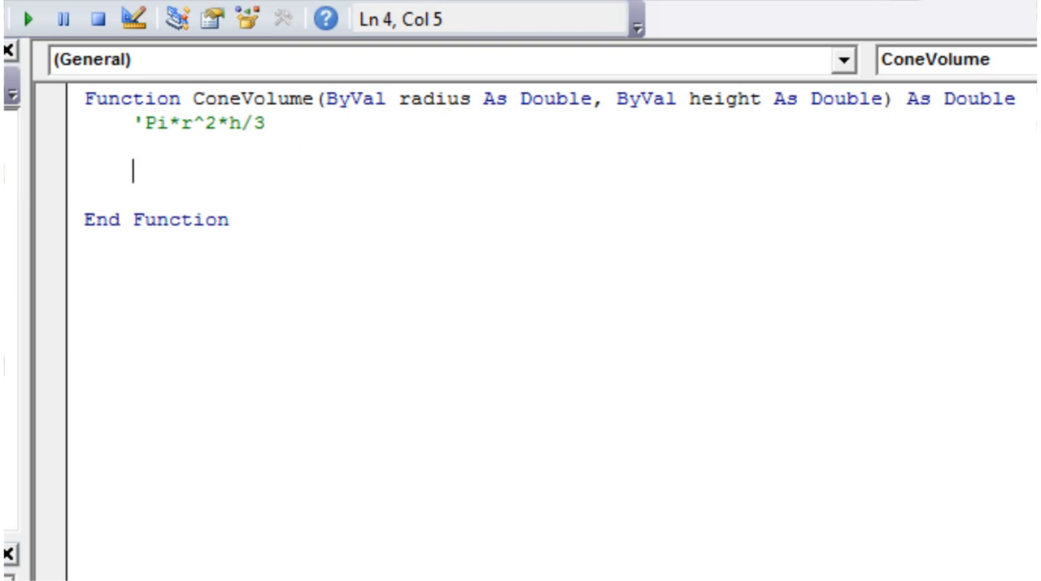
key("Up")
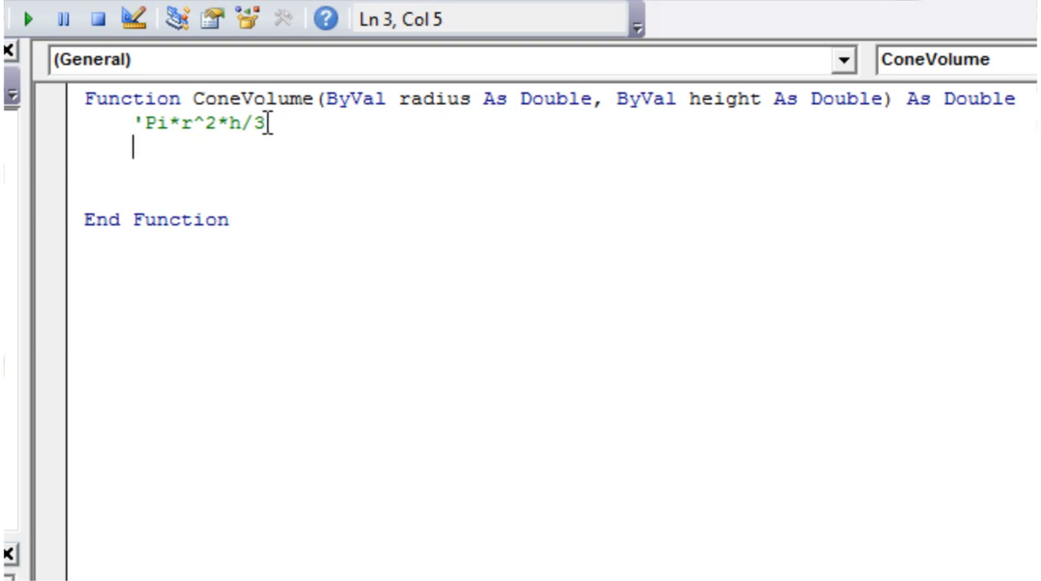
mouse_move(169, 165)
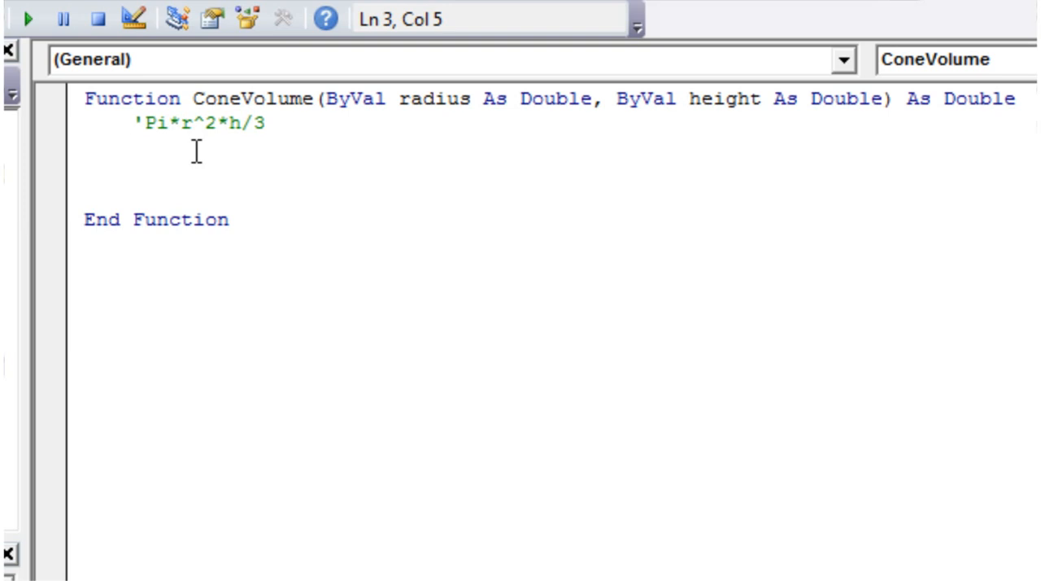
Dim volume As Double and assign it WorksheetFunction.Pi * radius ^ 2 * height / 3.
type("dim")
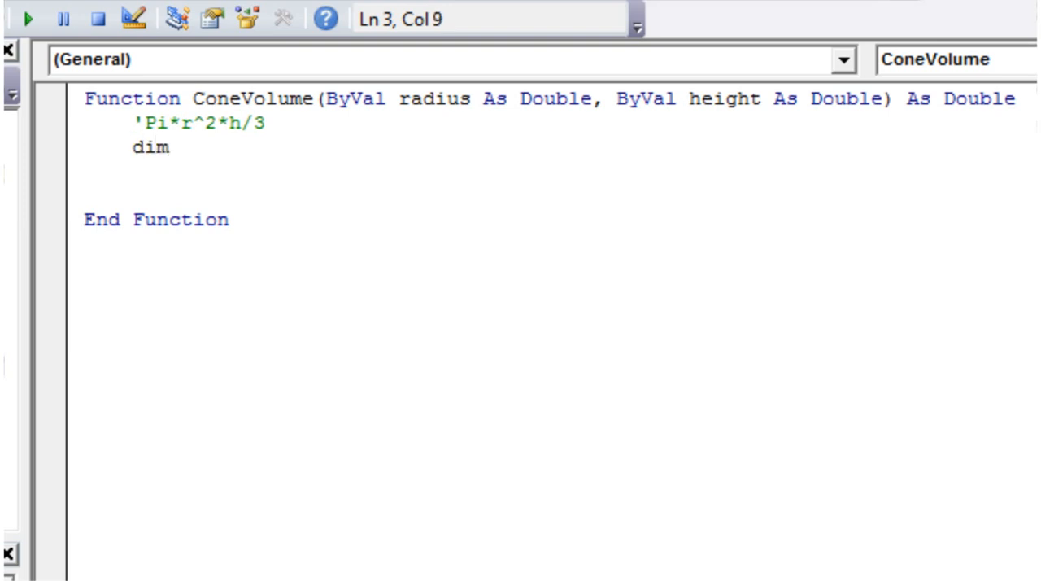
type("ans")
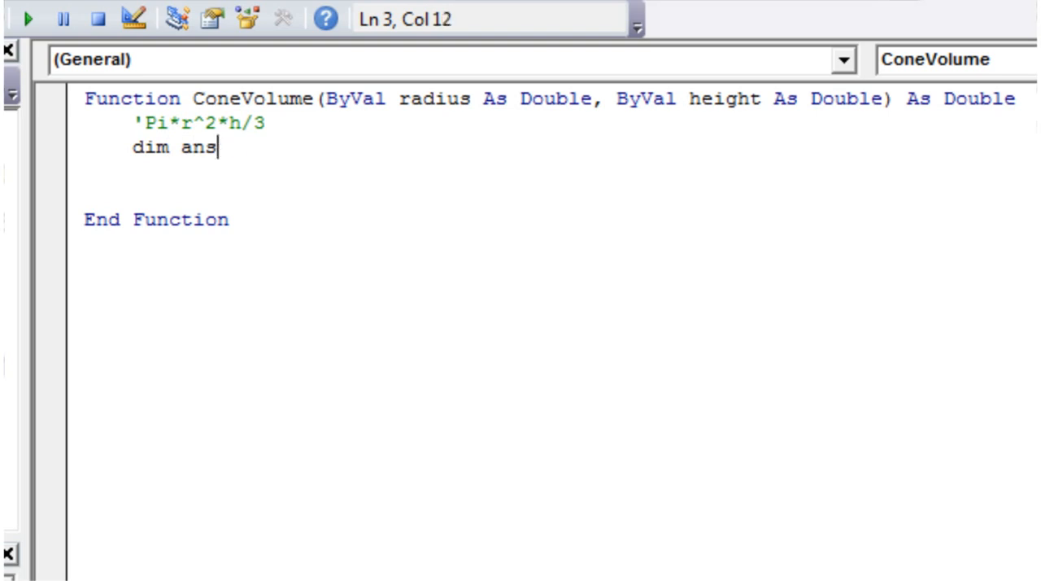
type("volume As Double")
type("volume =")
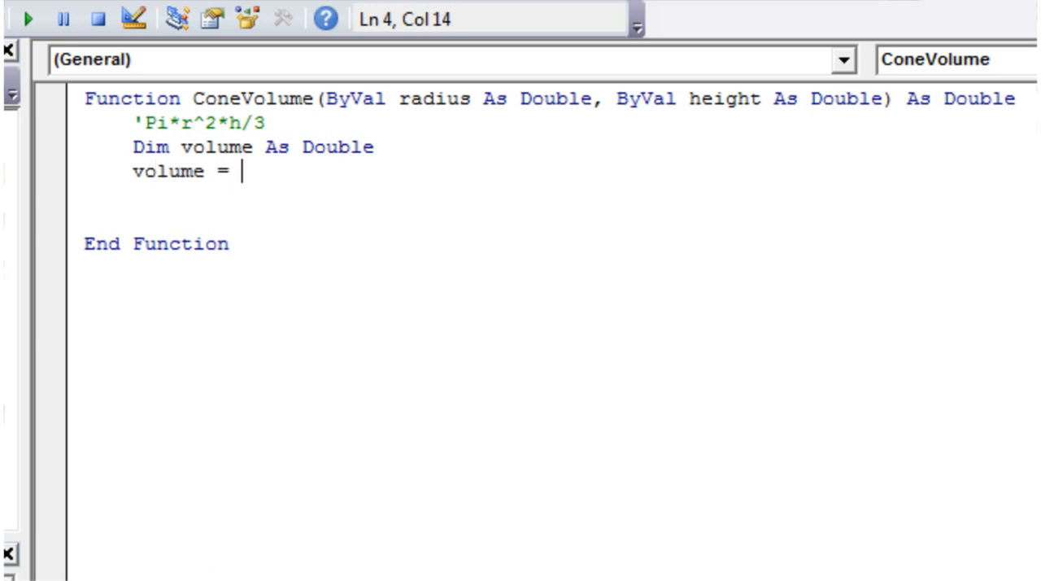
type("worksh")
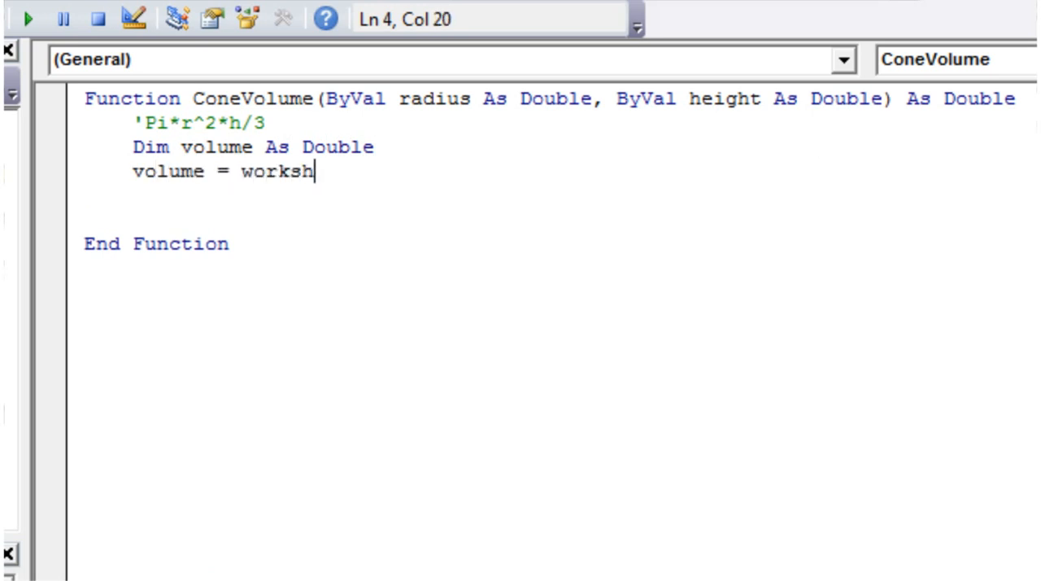
type("eetfunction.")
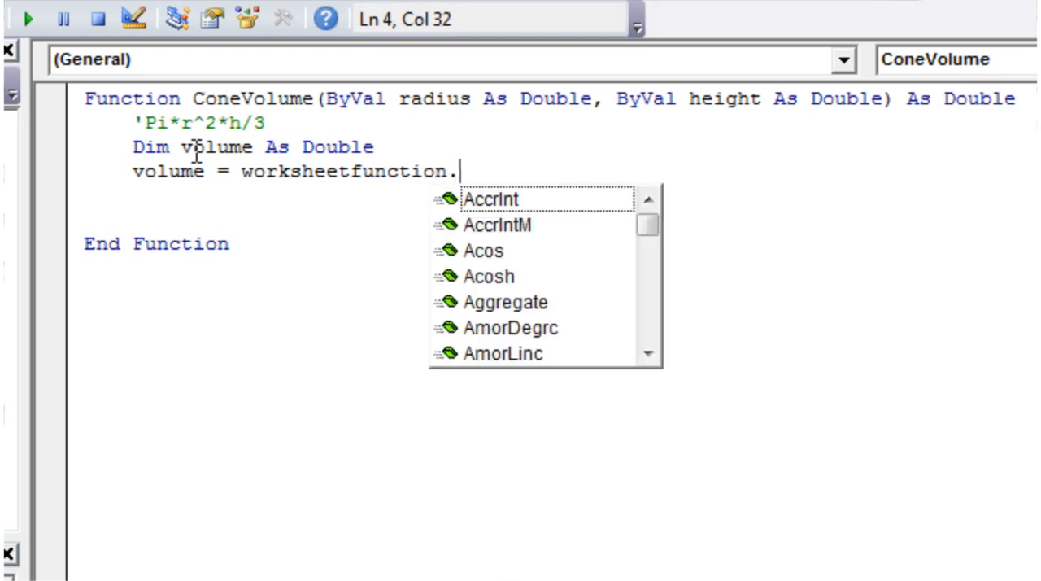
type("Pi")
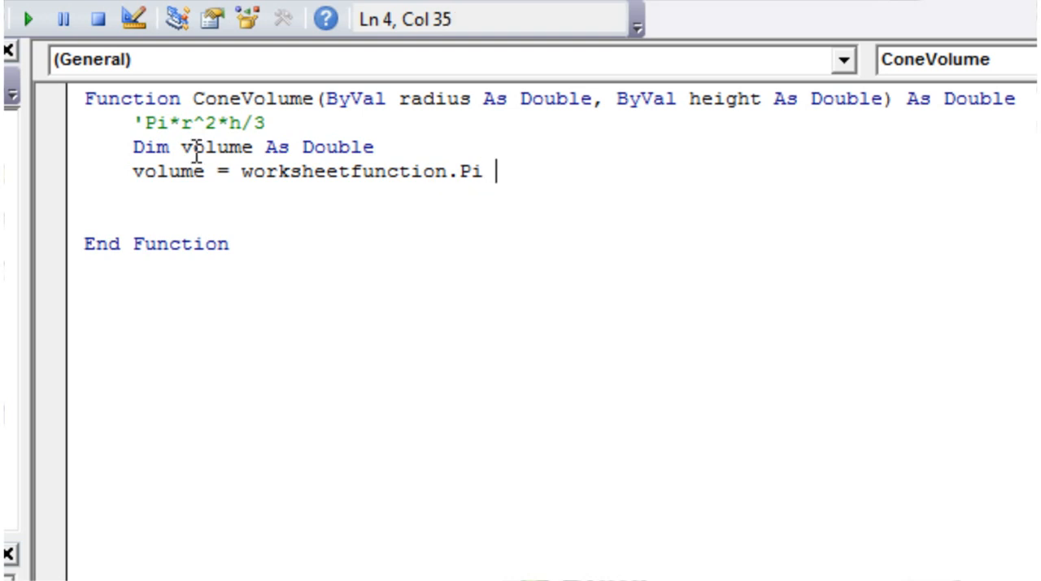
type("*")
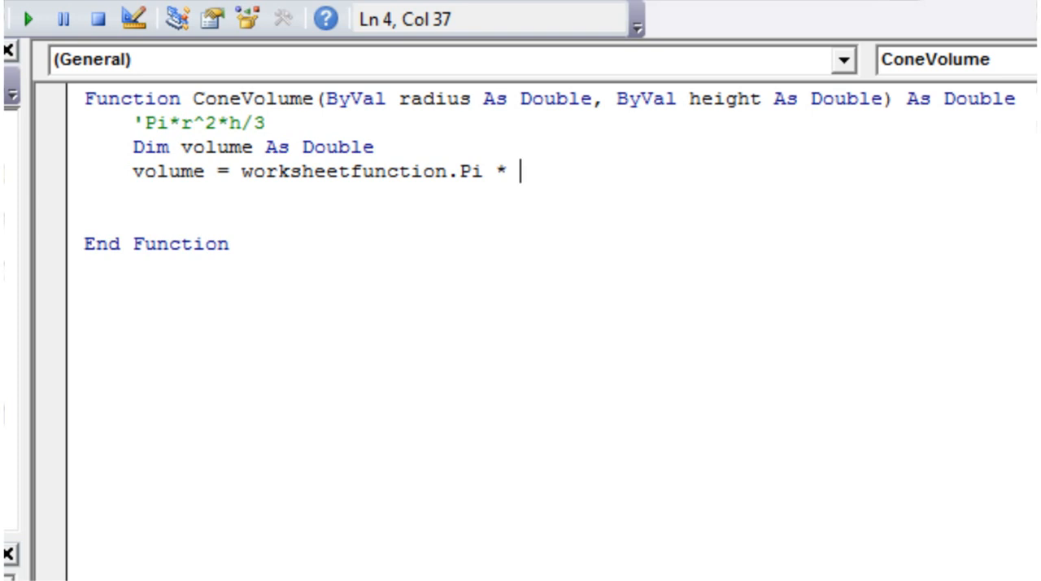
type("radi")
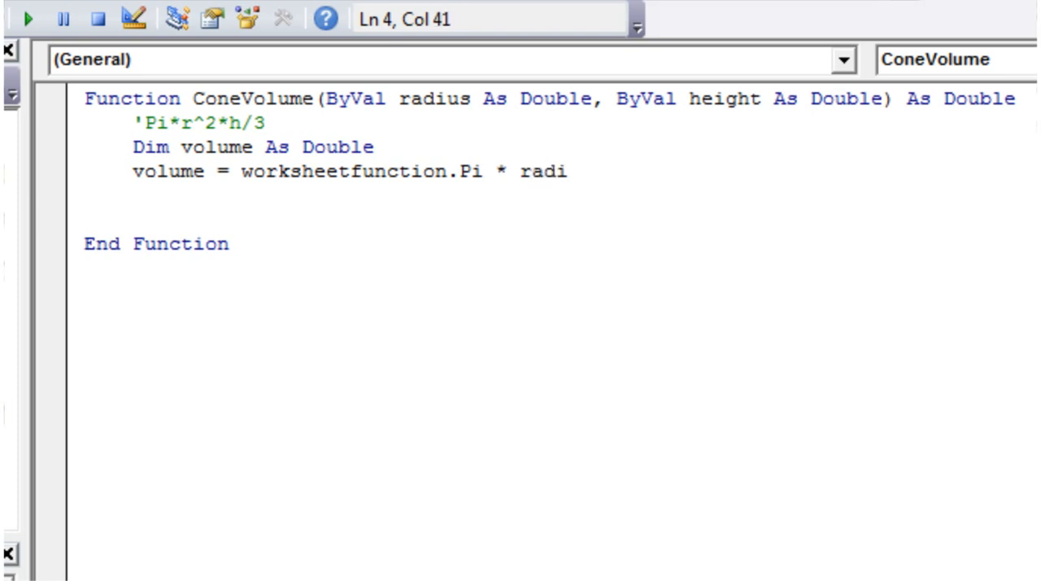
type("us ^")
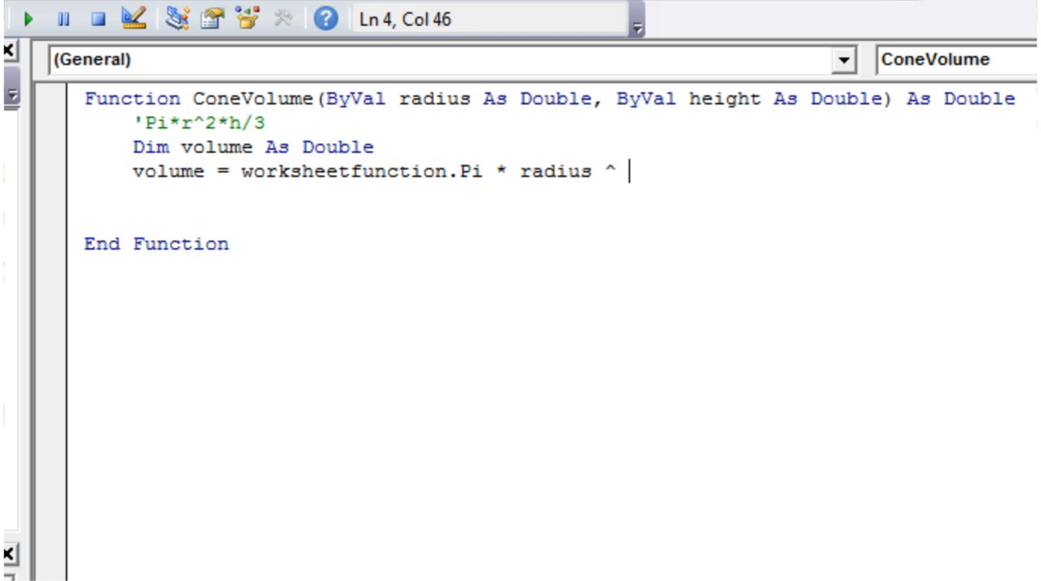
type("2 * h")
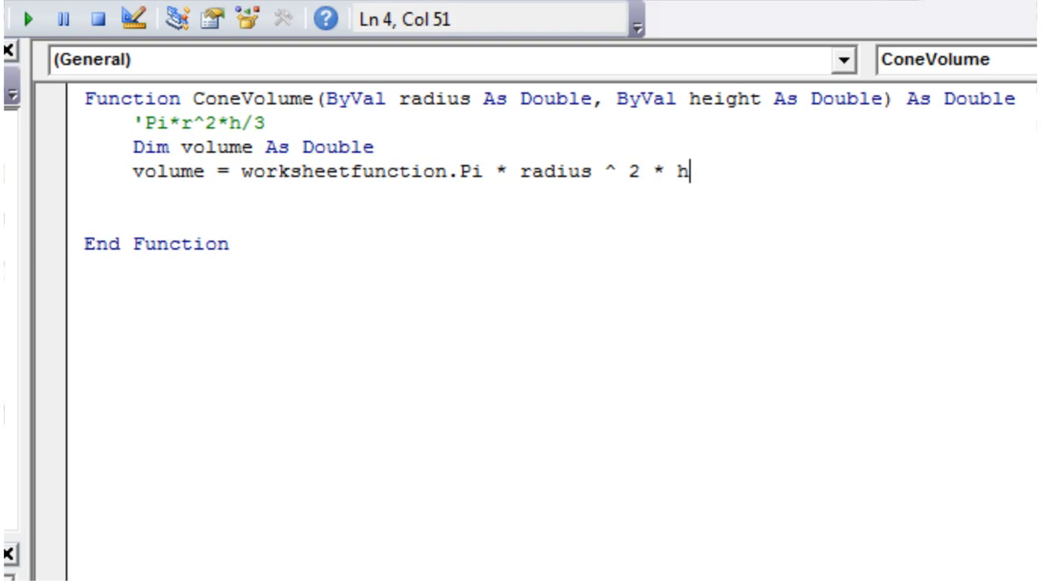
type("eight")
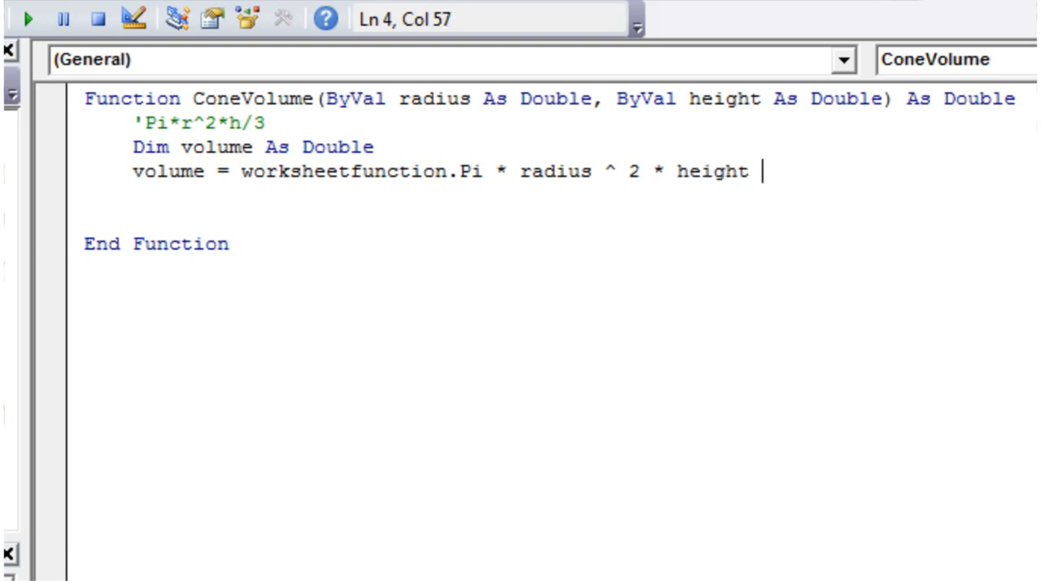
type("/3")
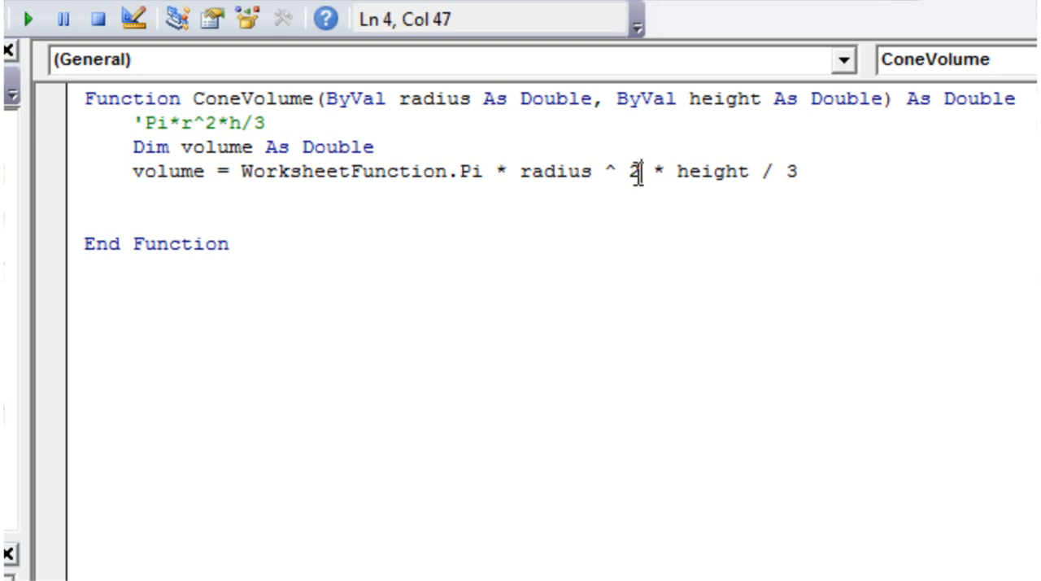
left_click_drag(637, 171, 522, 172)
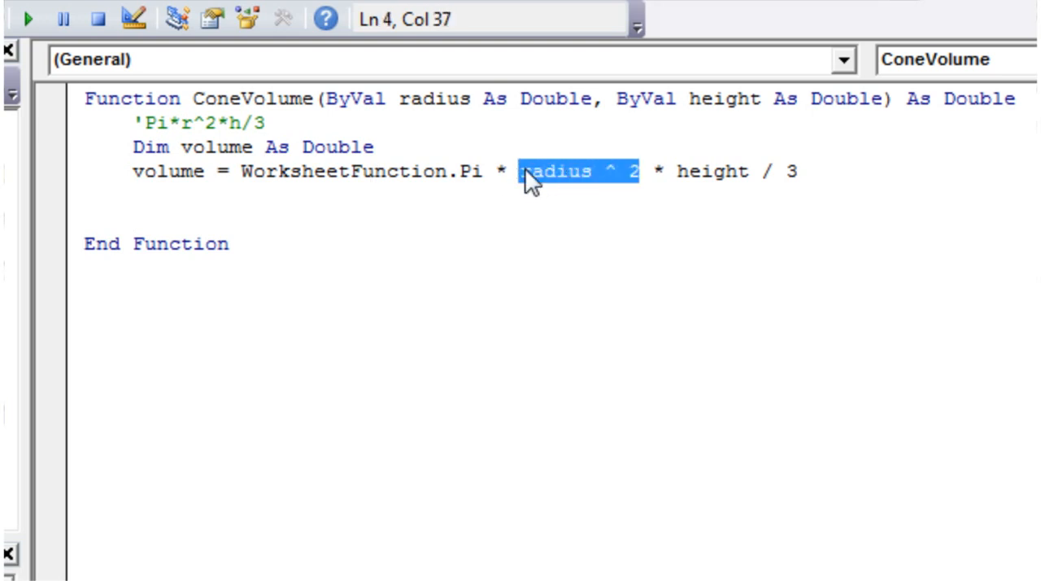
left_click(608, 172)
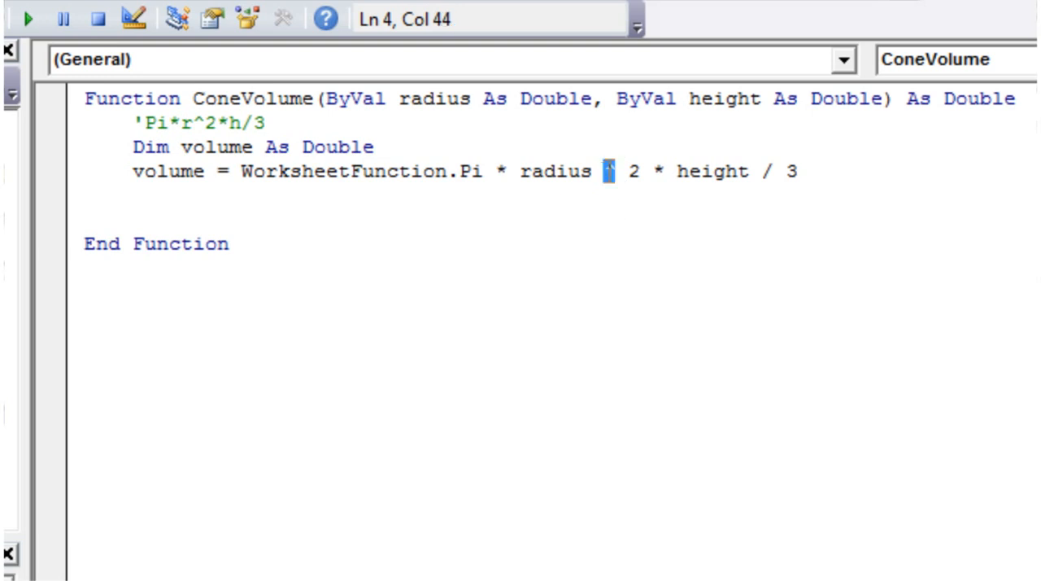
mouse_move(619, 229)
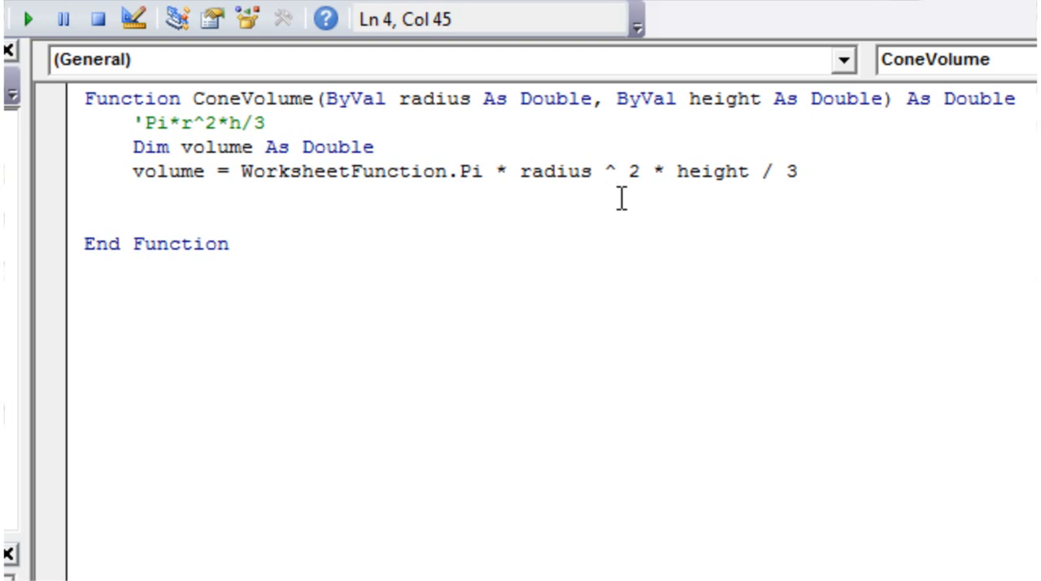
key("Left")
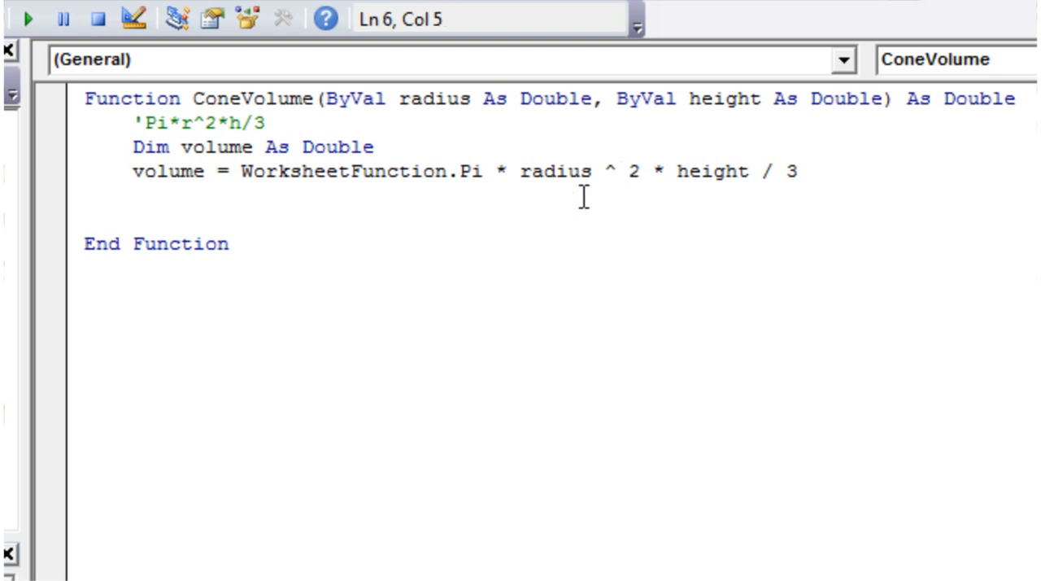
left_click(165, 171)
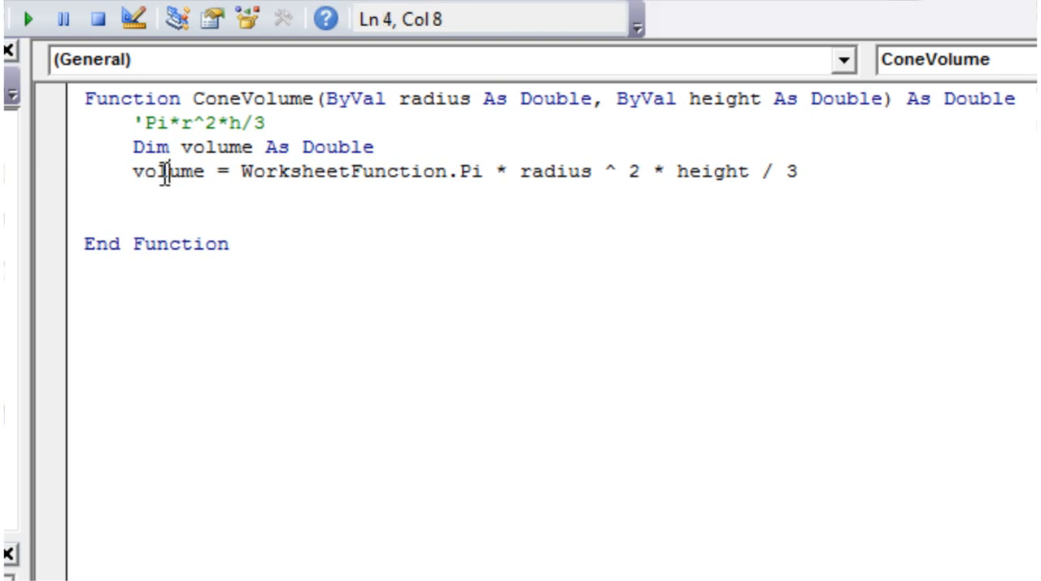
double_click(168, 172)
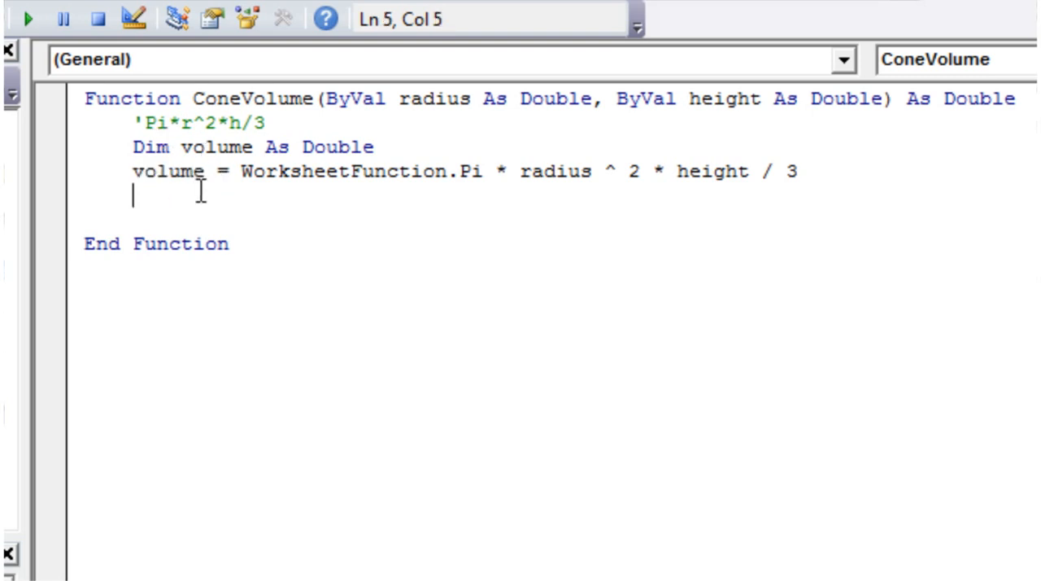
mouse_move(162, 136)
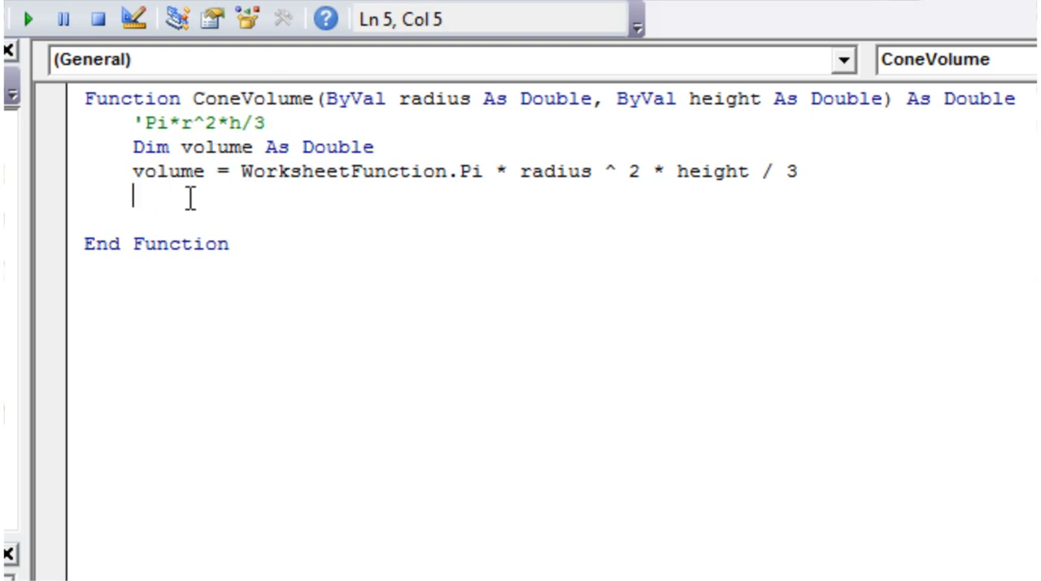
type("Cone")
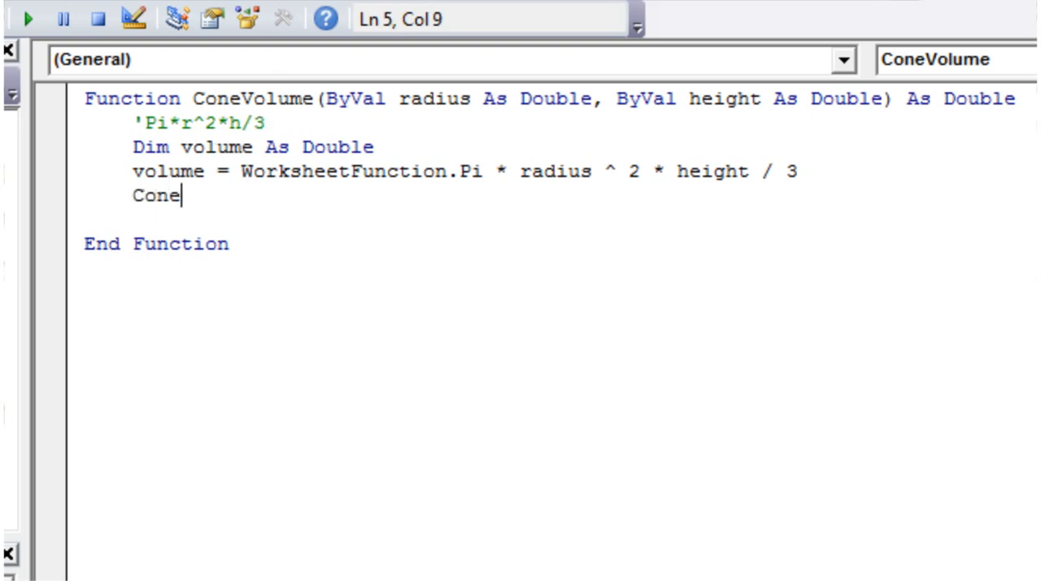
type("Volume")
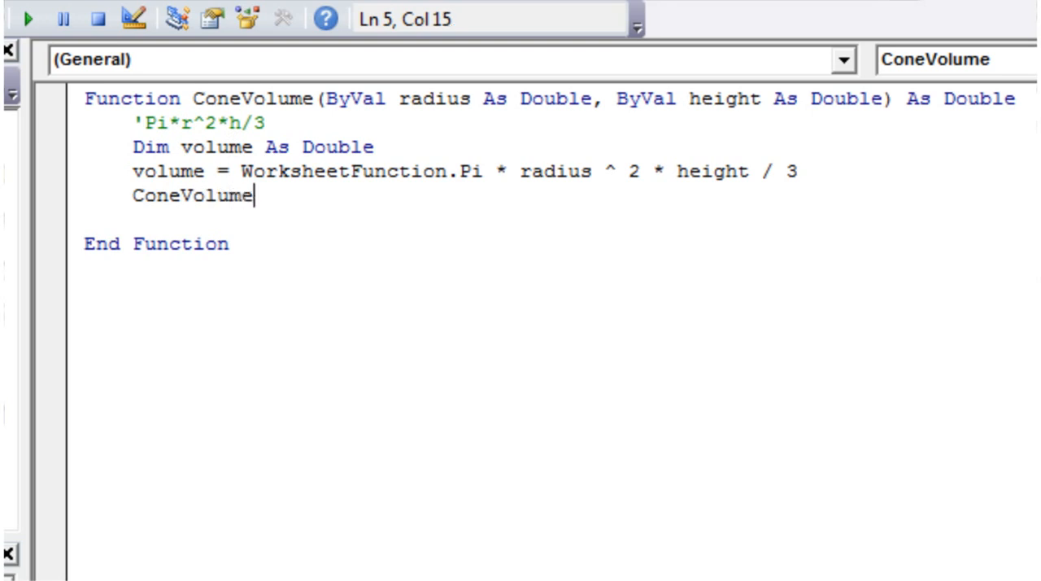
type("= v")
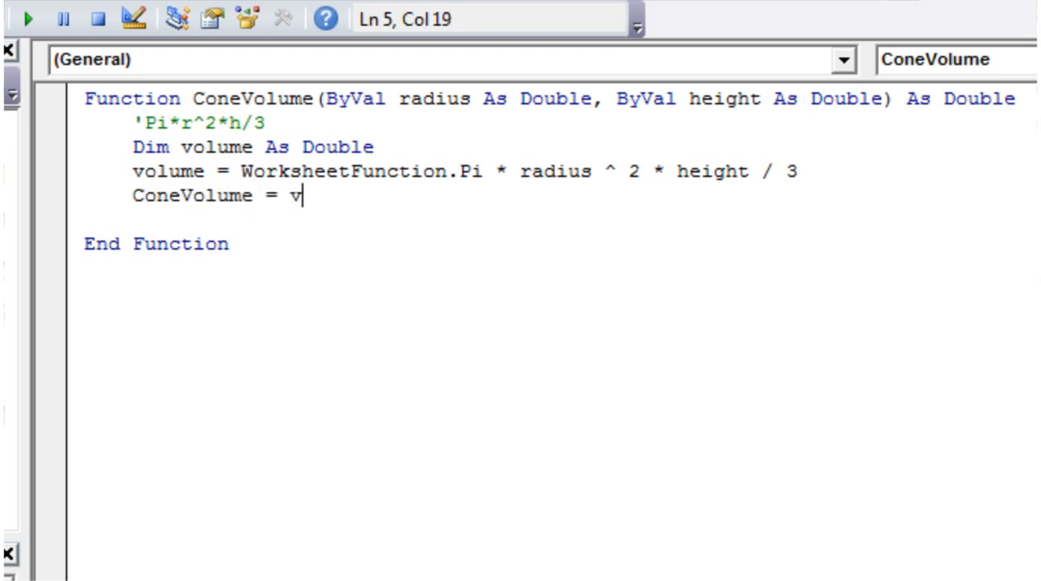
type("olume")
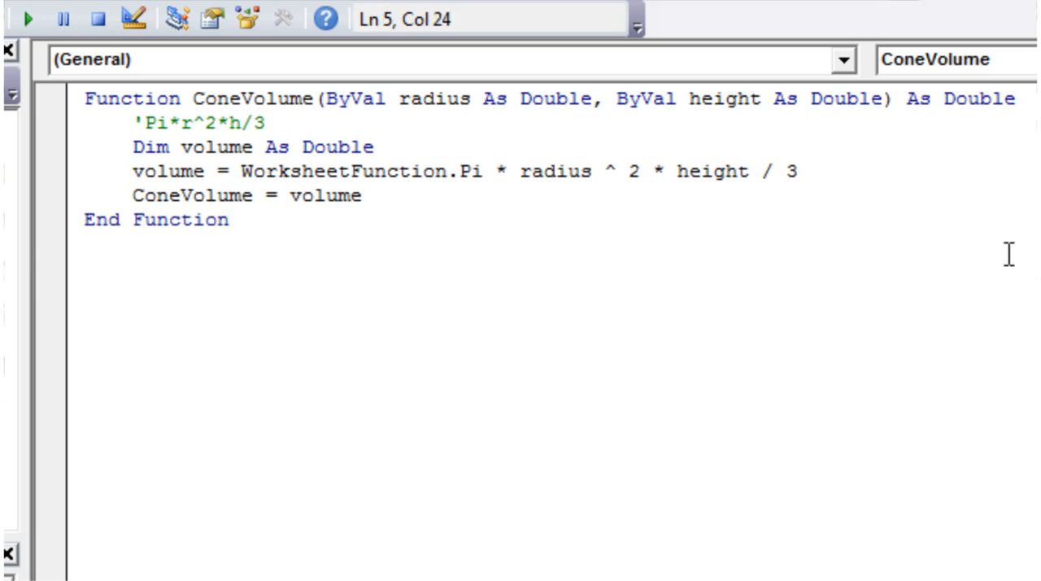
left_click(230, 219)
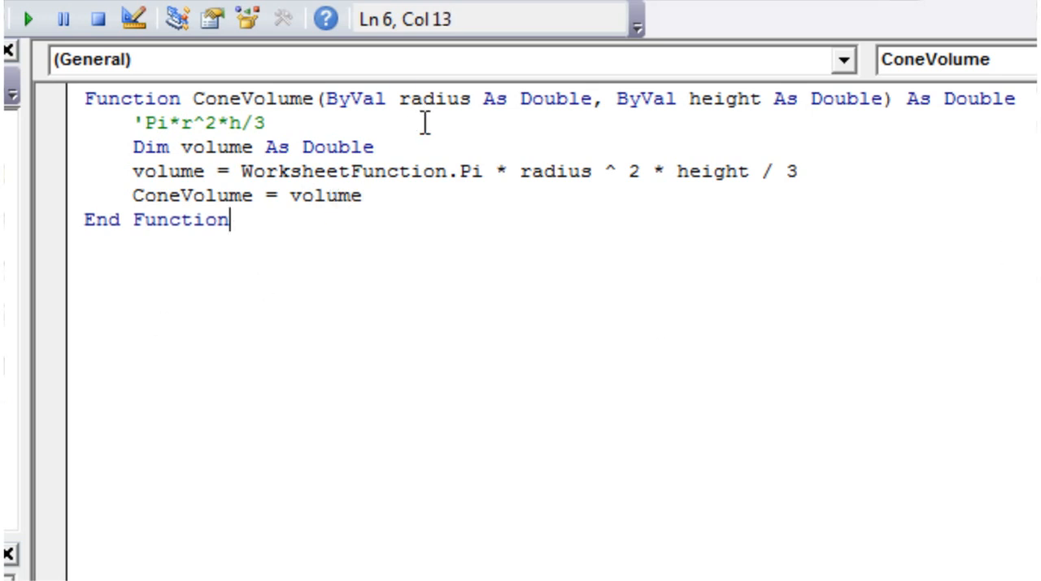
double_click(720, 99)
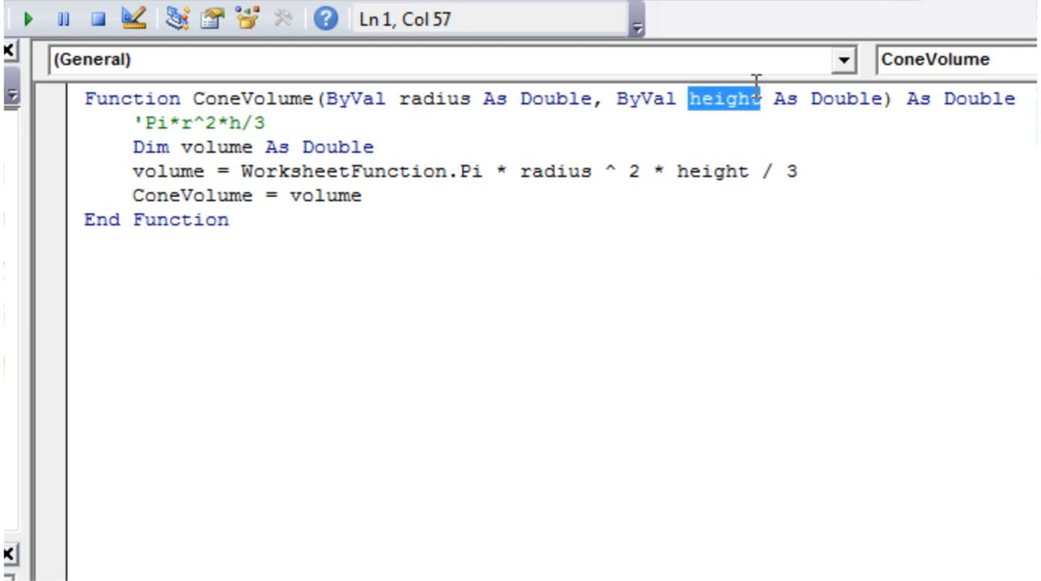
left_click(271, 122)
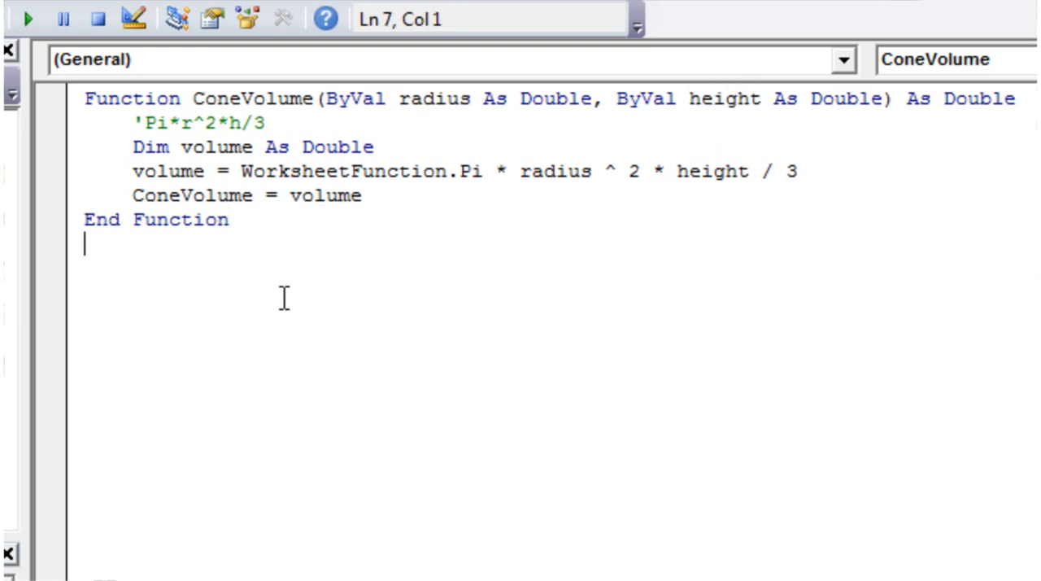
Start a new Sub giveMeNumbers() below the function.
type("su")
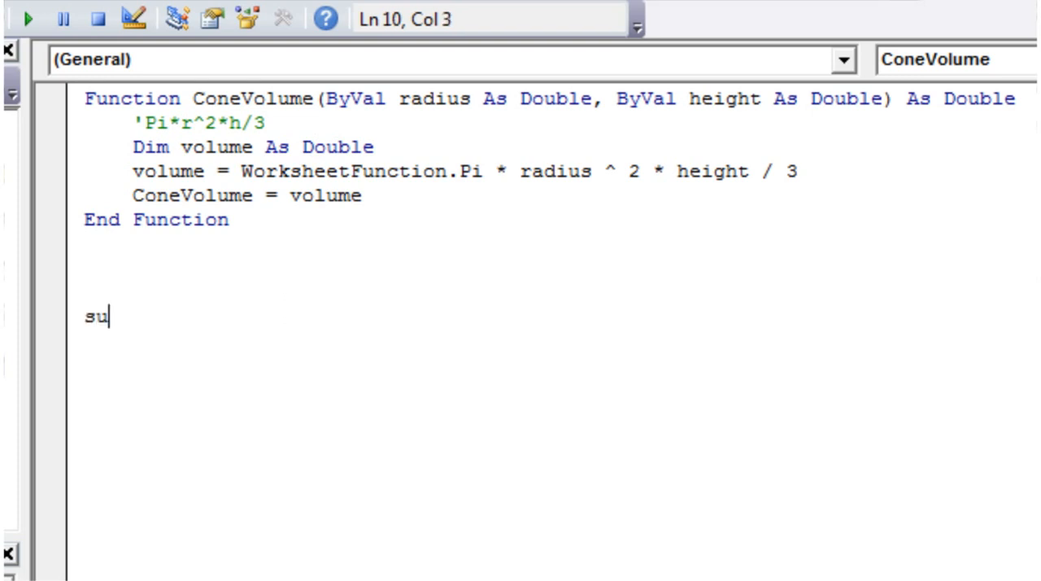
type("b")
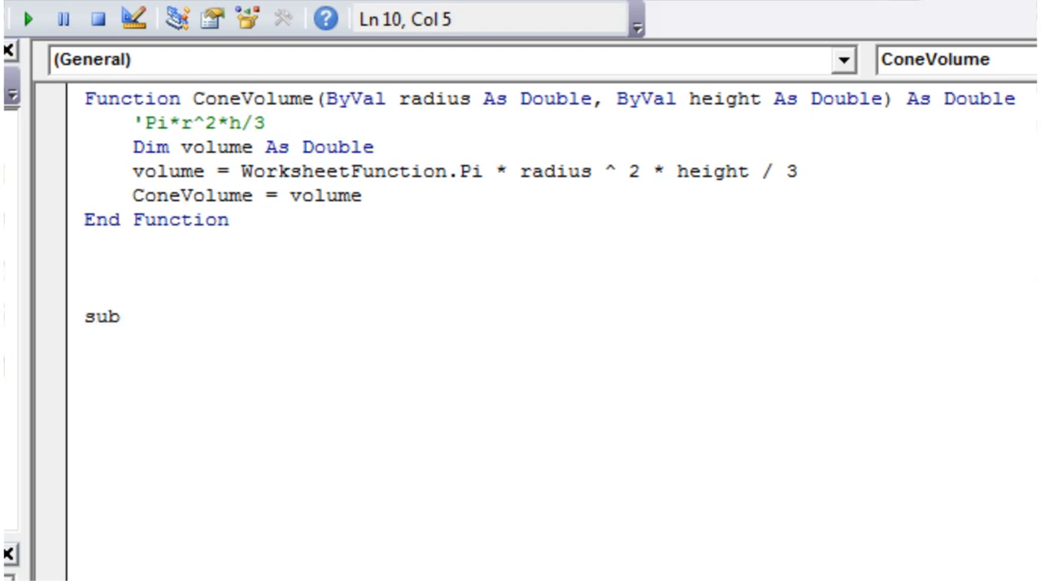
type("h")
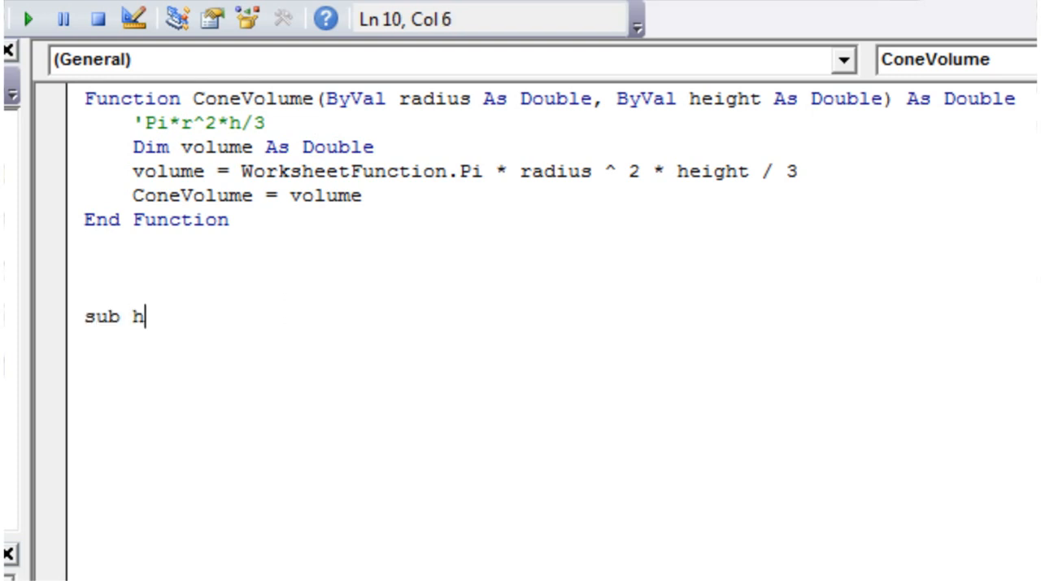
type("ive")
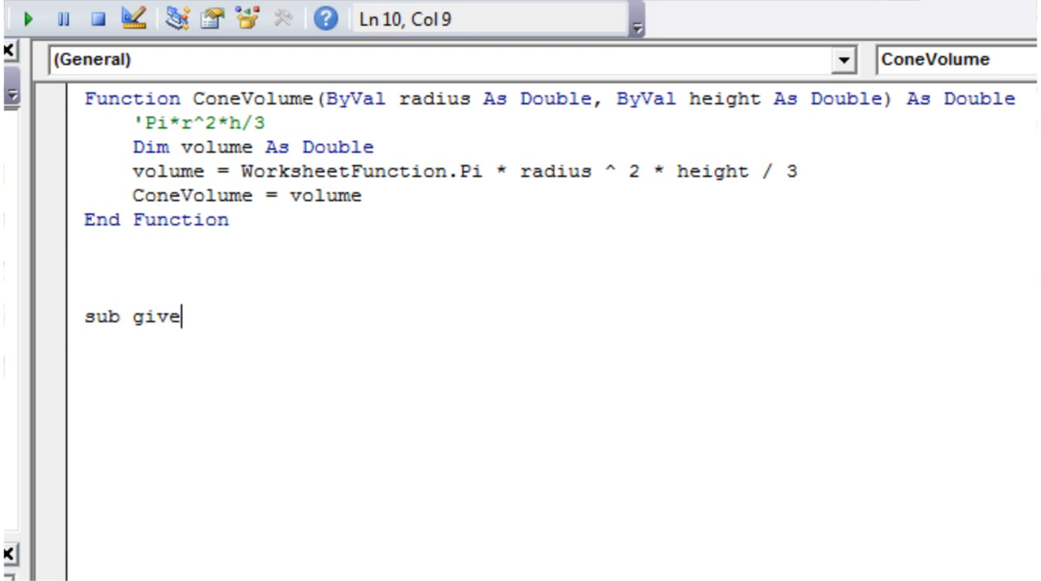
type("M")
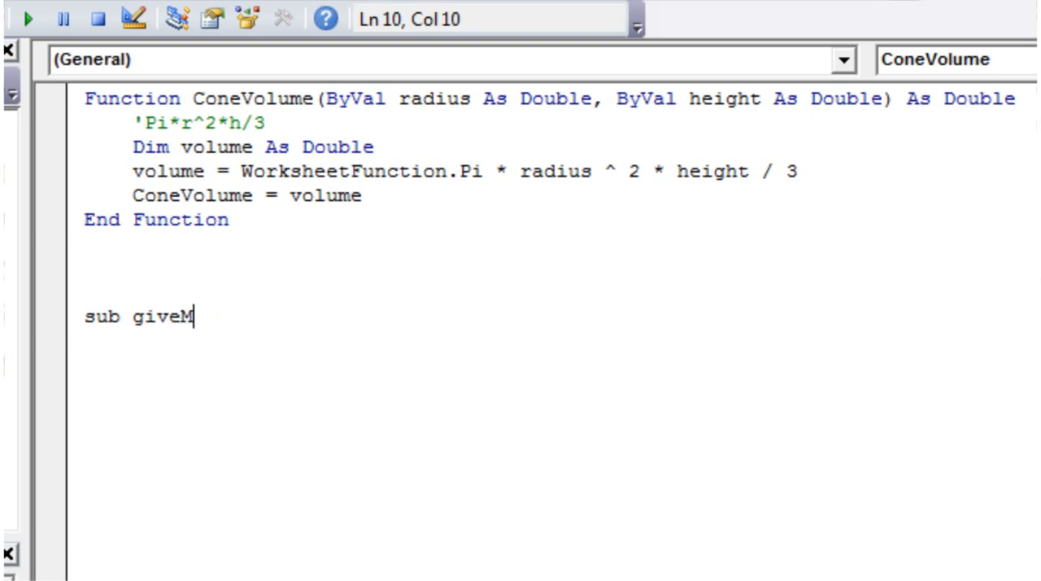
type("eNumbers(")
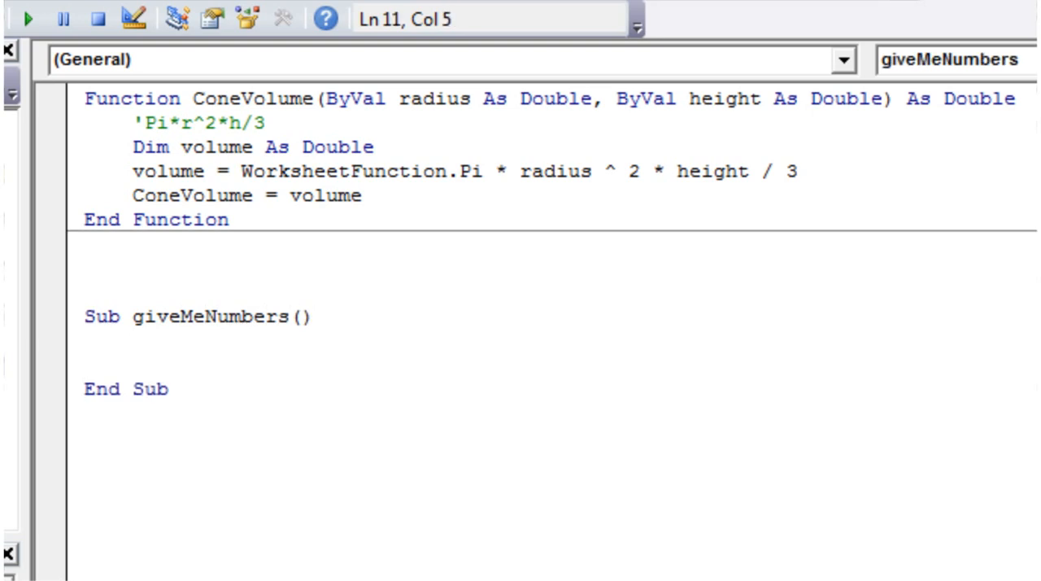
Declare radius As Double and set it from InputBox("Please enter the radius of the cone").
type("dim")
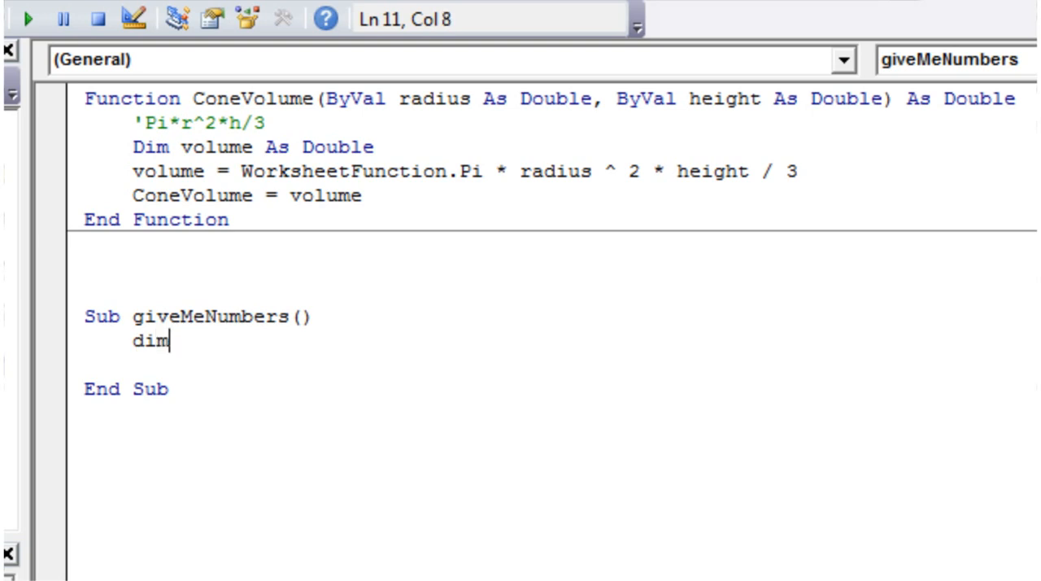
type("radius")
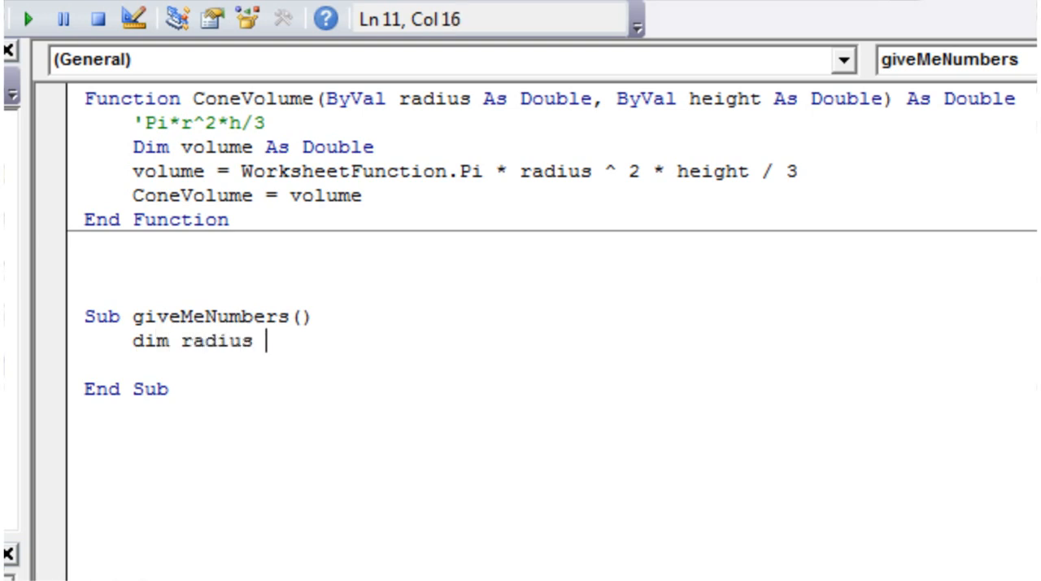
type("as doub")
type("rad")
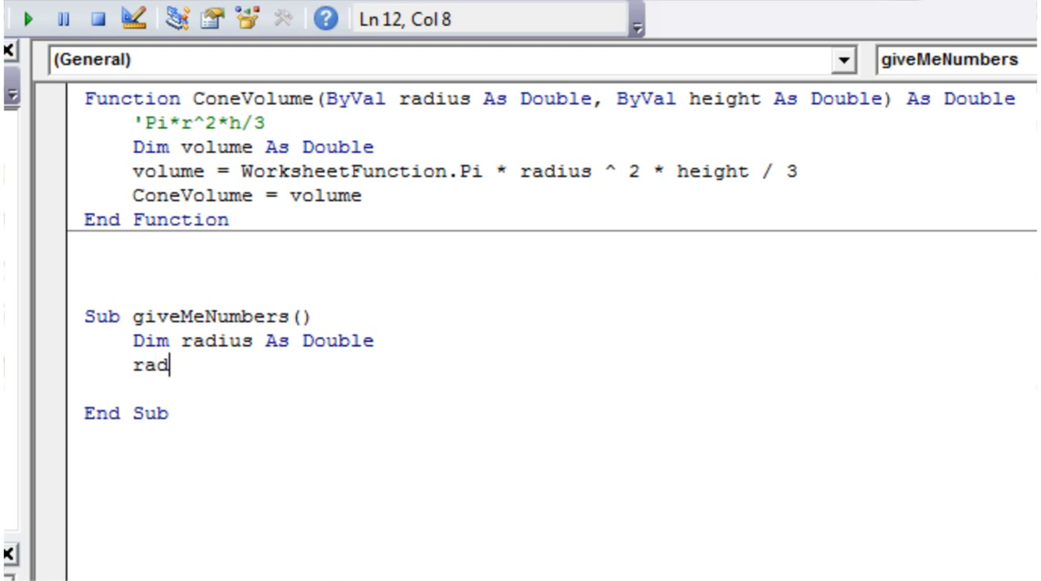
type("ius =")
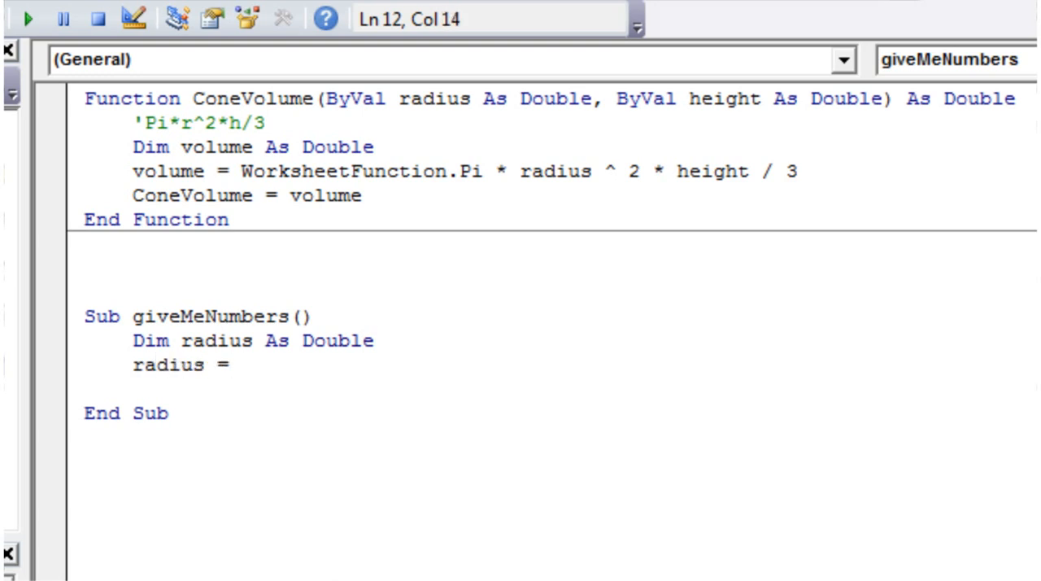
type("inputbox")
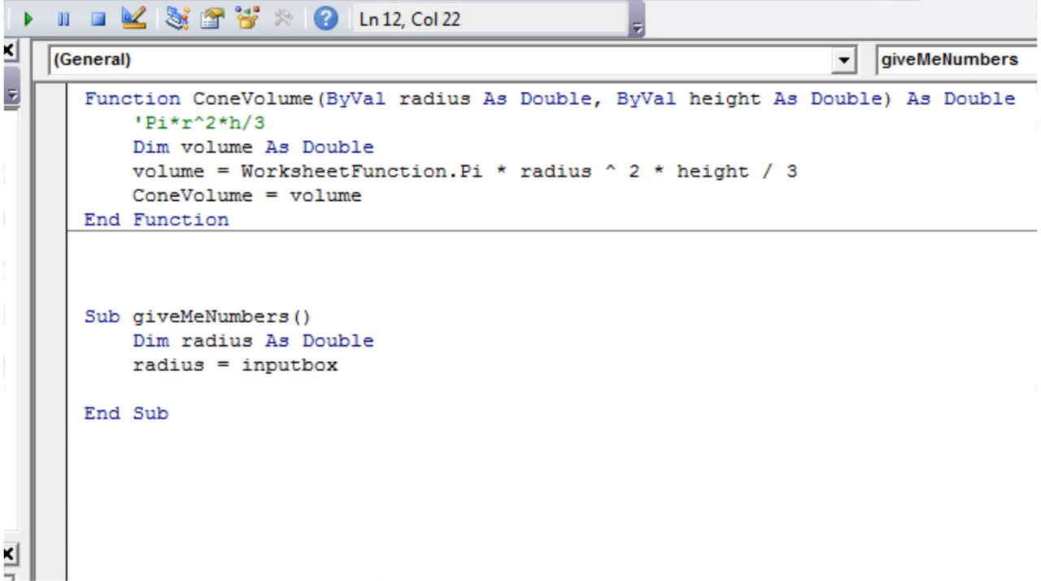
type("(")
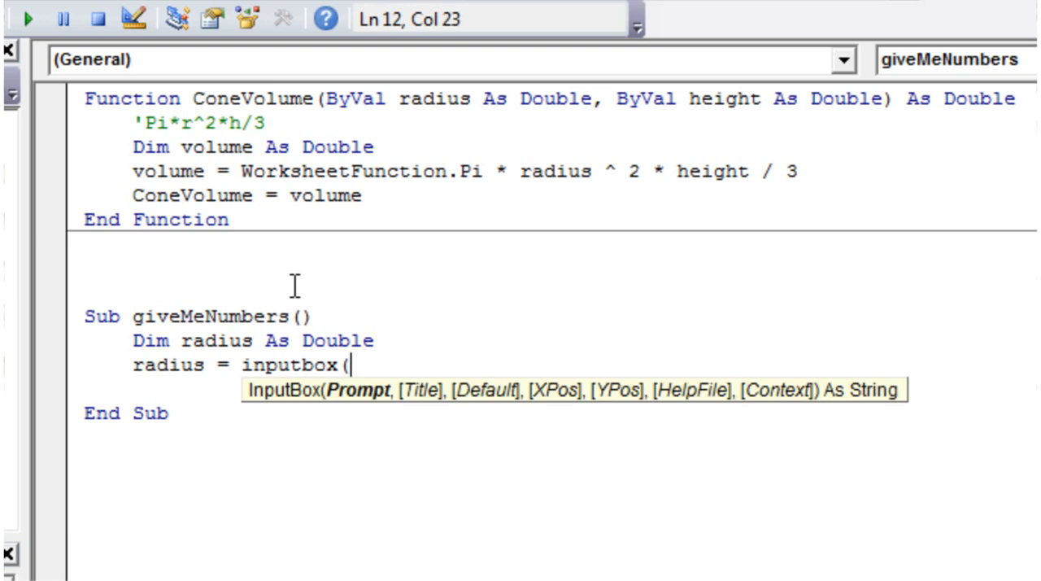
type("\"")
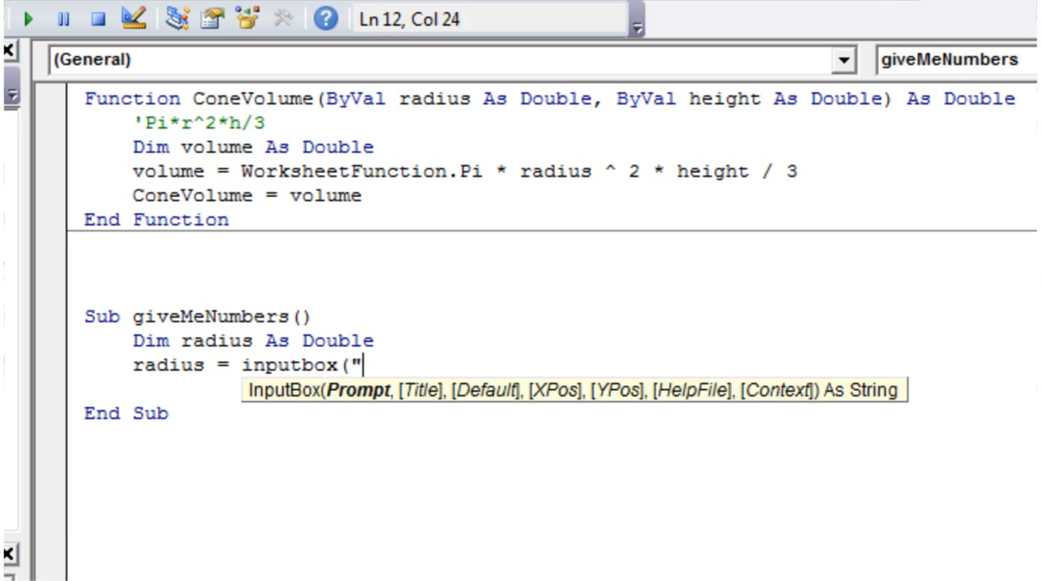
type("Please enter the")
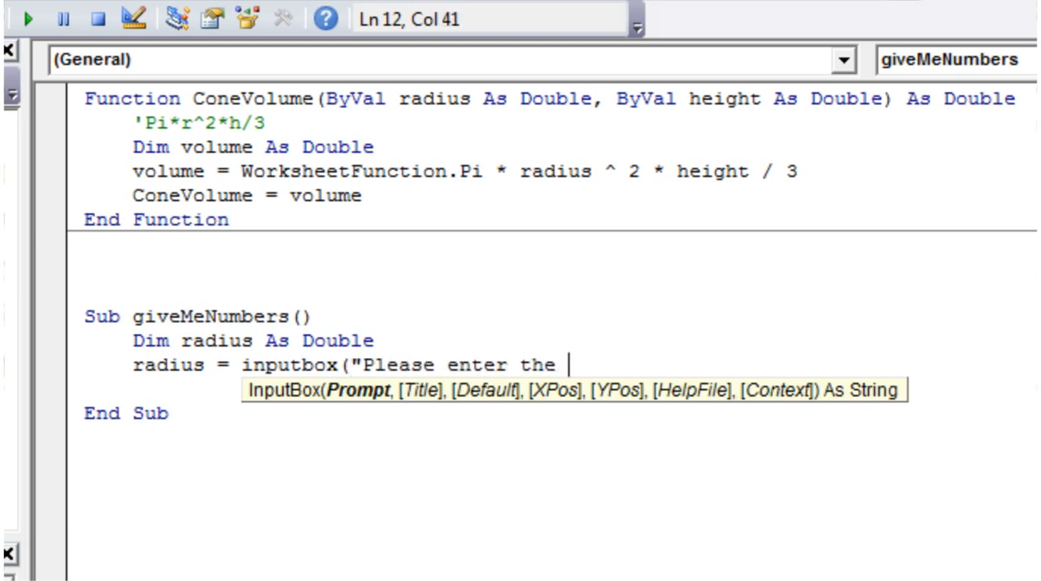
type("radius of the")
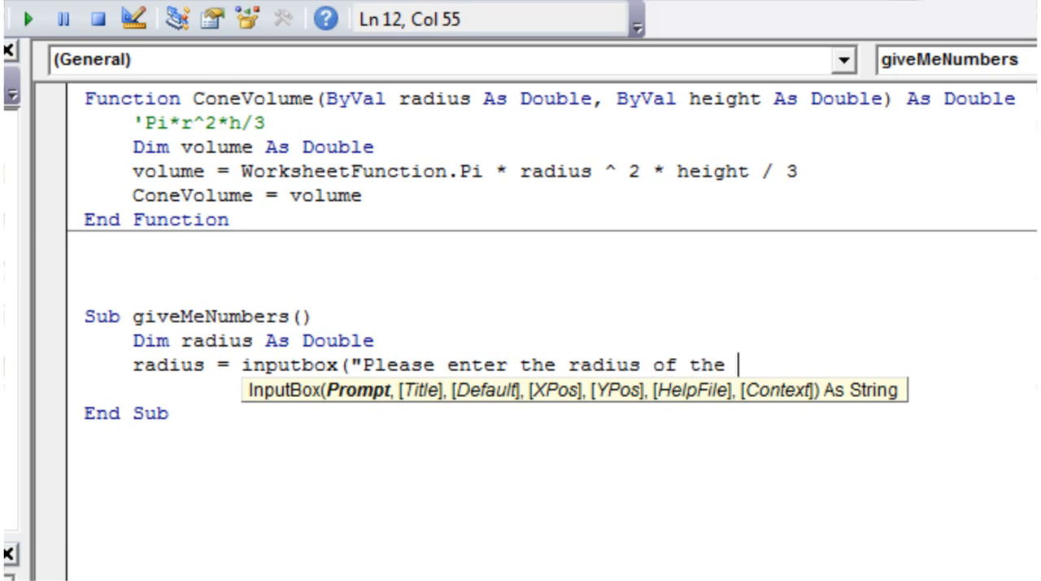
type("cone\"")
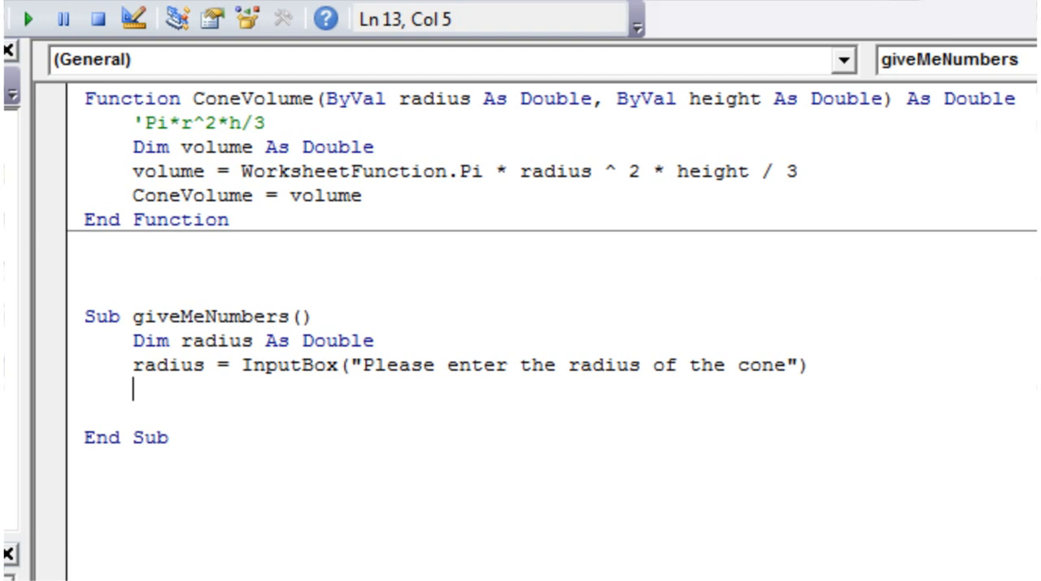
Declare height As Double and set it from InputBox("PLease enter the height of the cone").
type("dim")
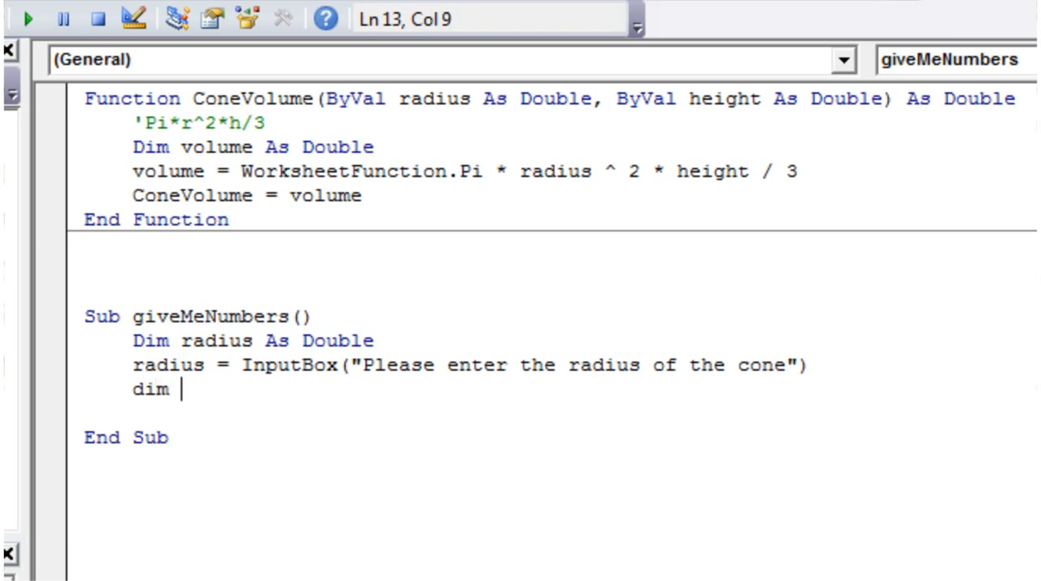
type("height as double")
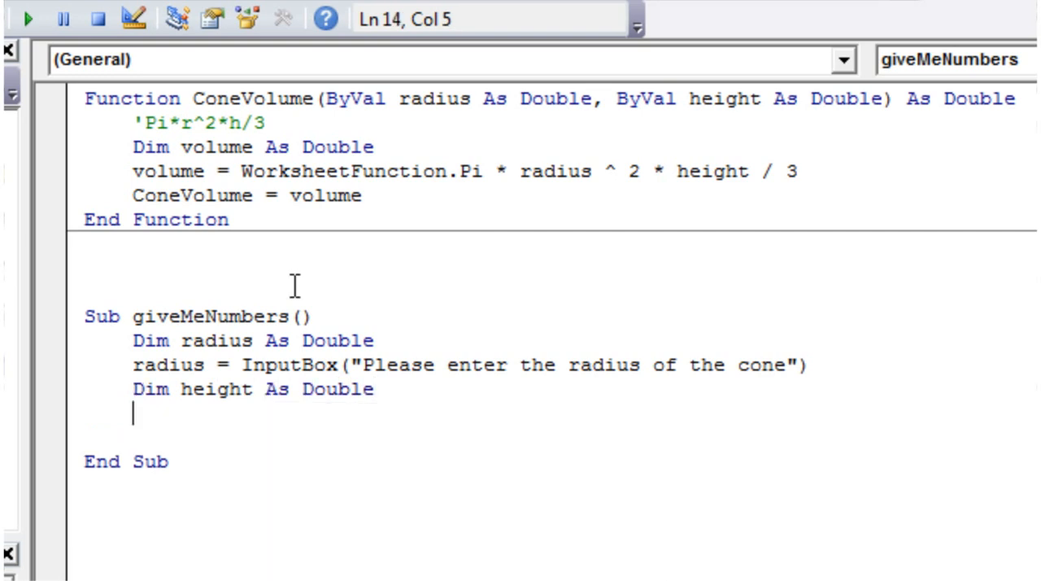
type("height =")
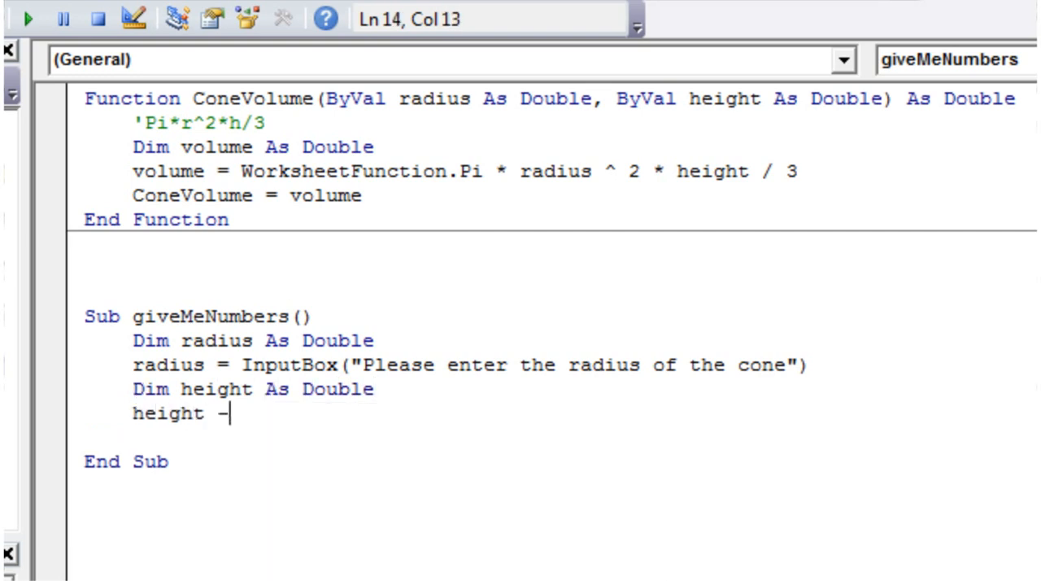
type("= inputbo")
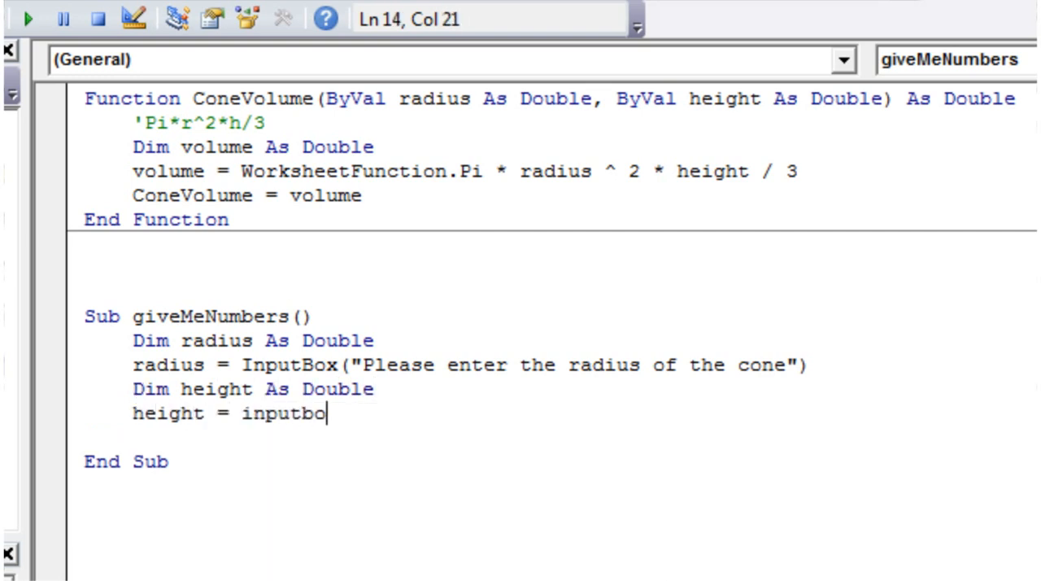
type("x(\"PL")
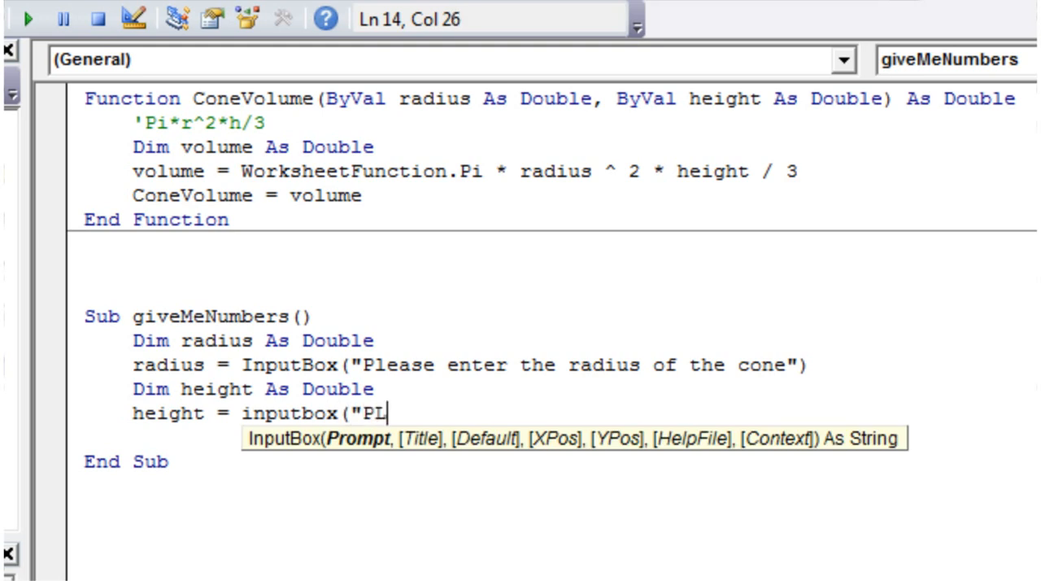
type("ease enter th")
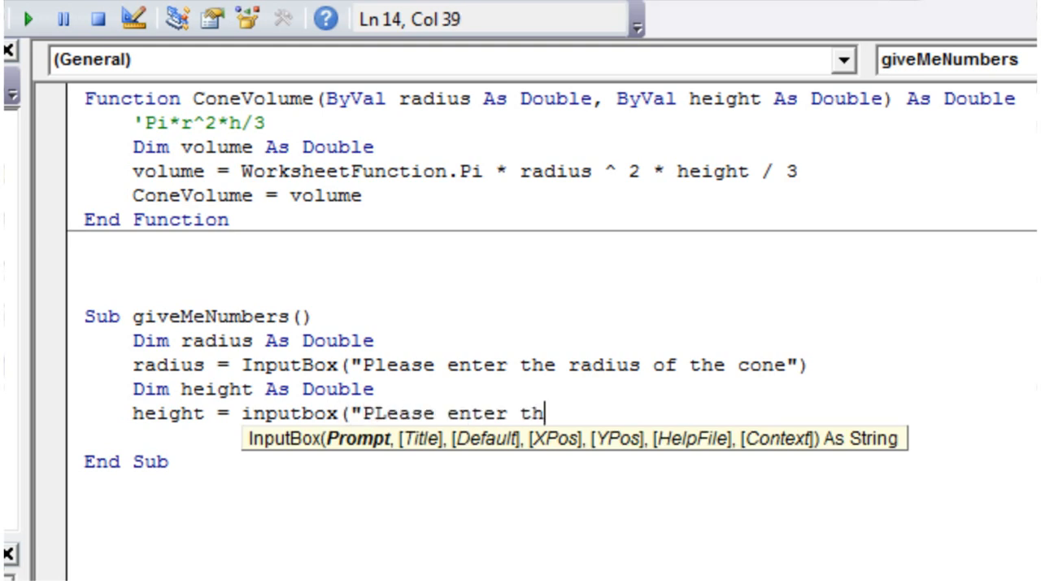
type("e heeight of the c")
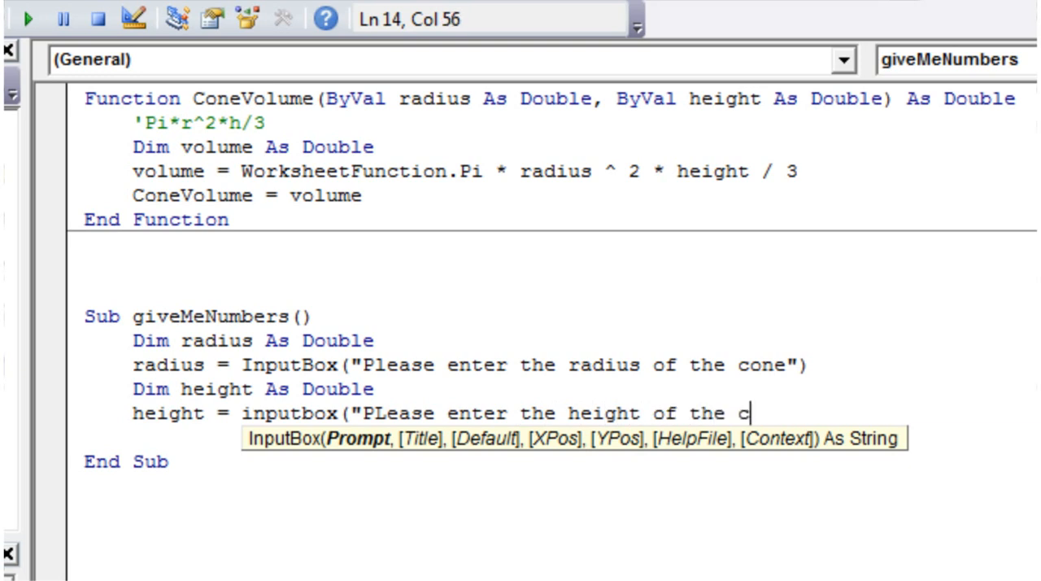
key("Return")
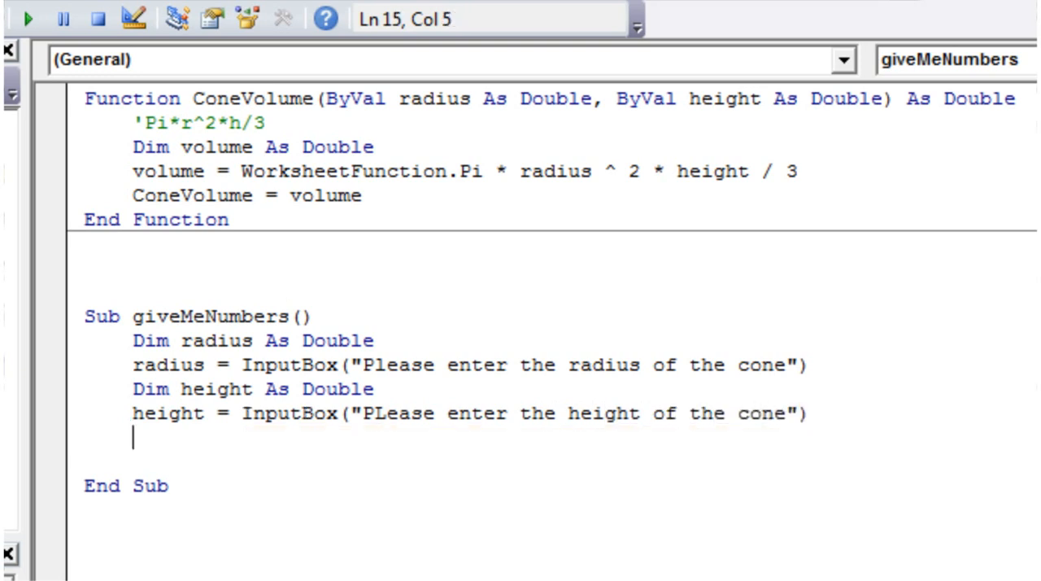
Add the line MsgBox ConeVolume(radius, height) before End Sub.
type("ms")
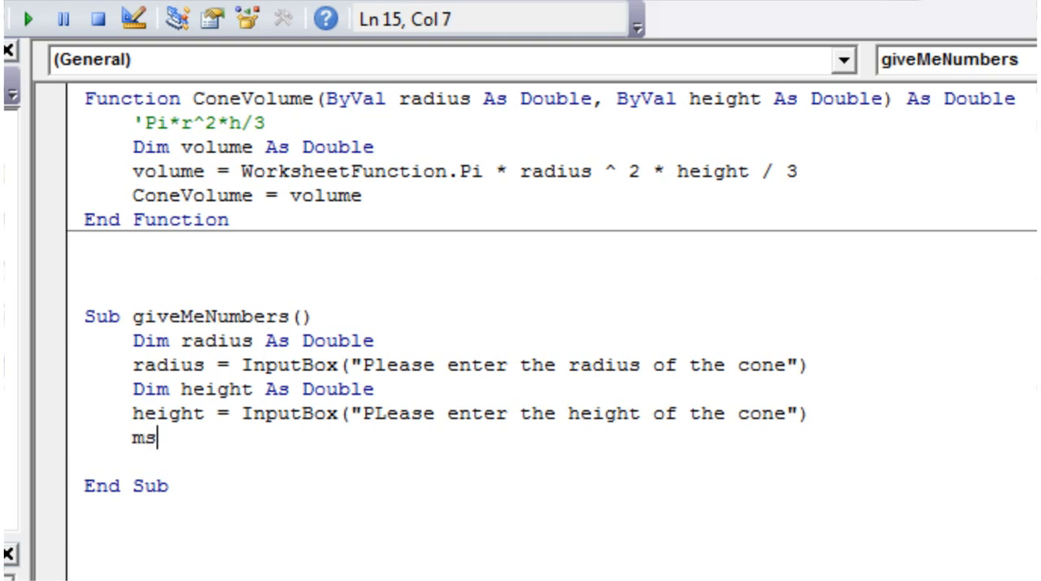
type("gbox")
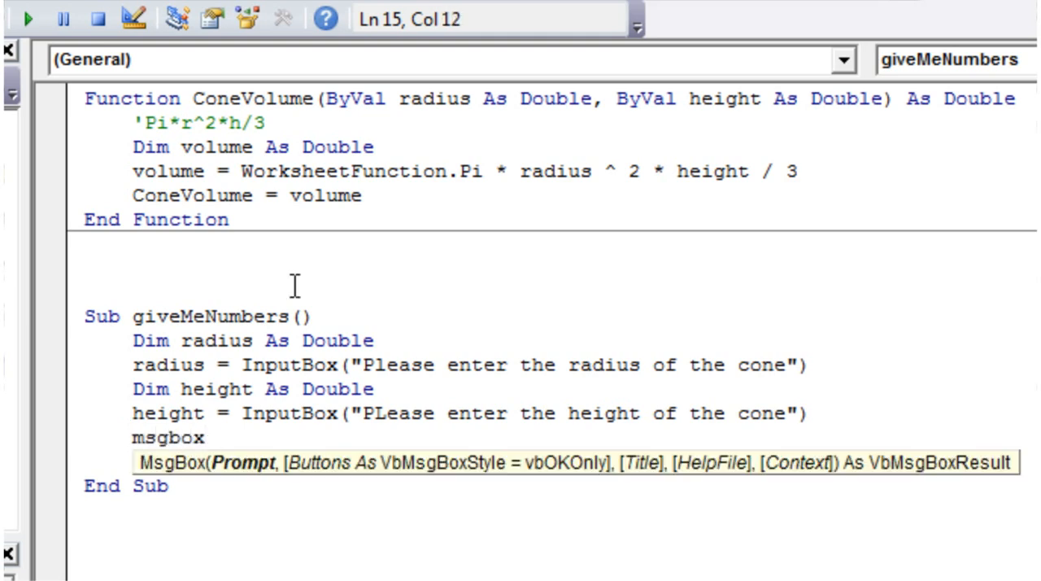
type("Cone")
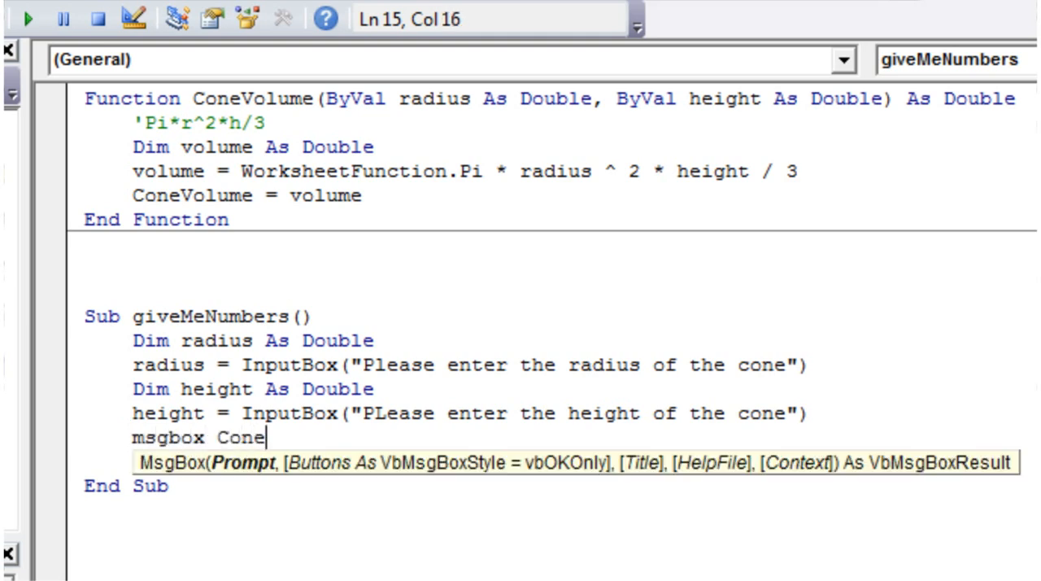
type("Volume (")
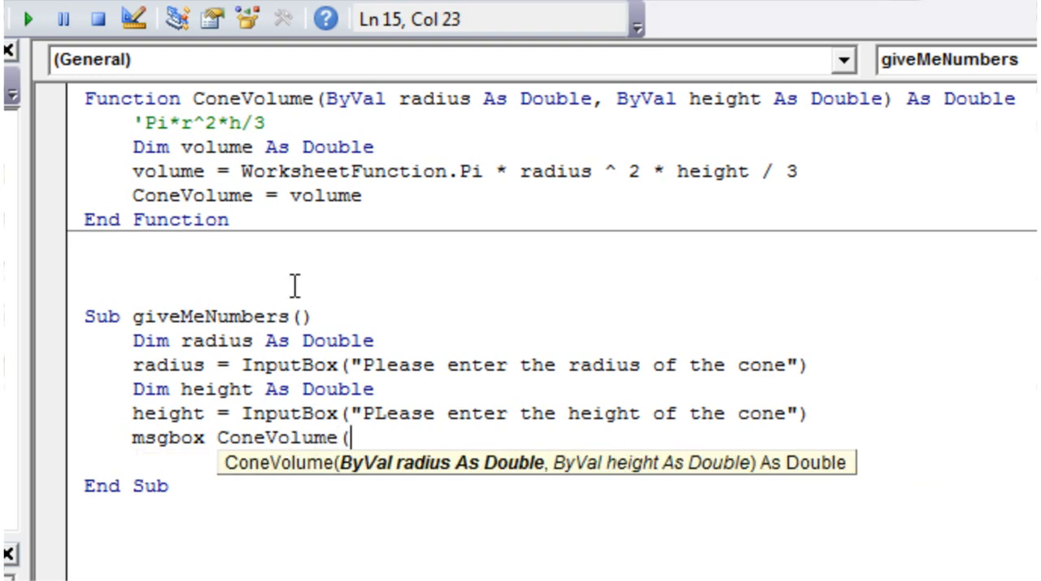
mouse_move(213, 433)
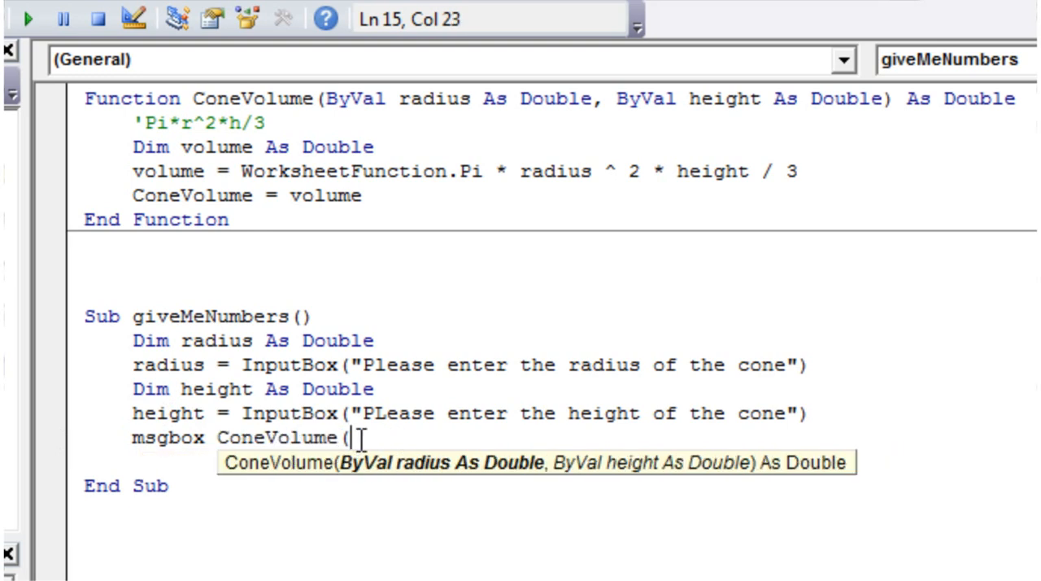
mouse_move(591, 446)
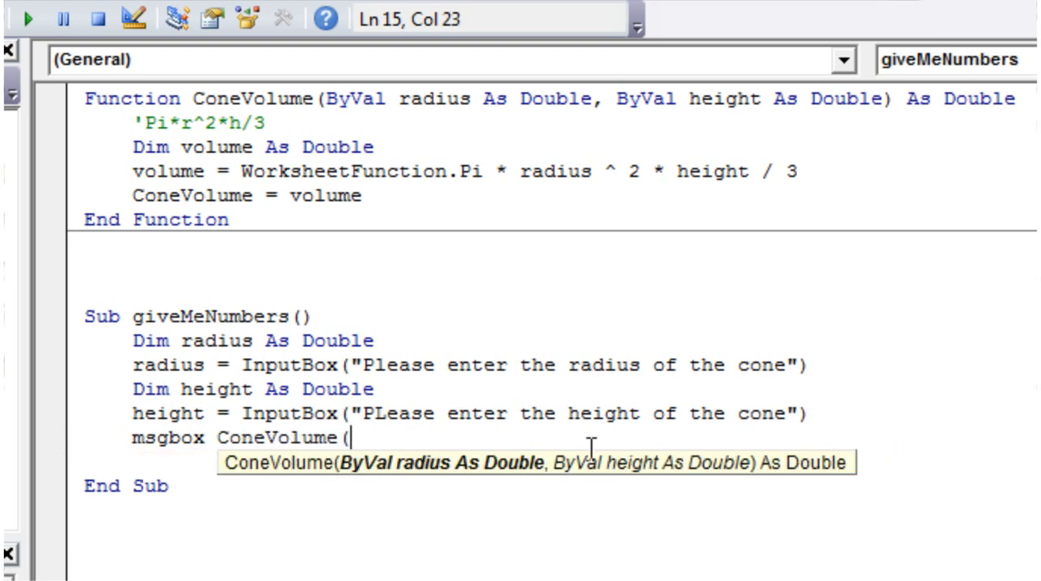
mouse_move(411, 446)
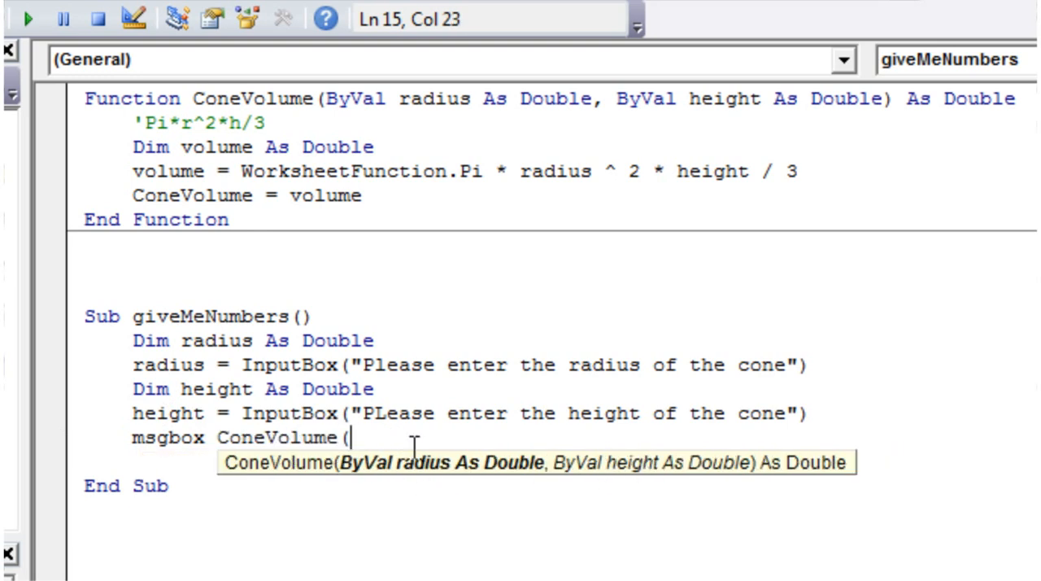
type("rad")
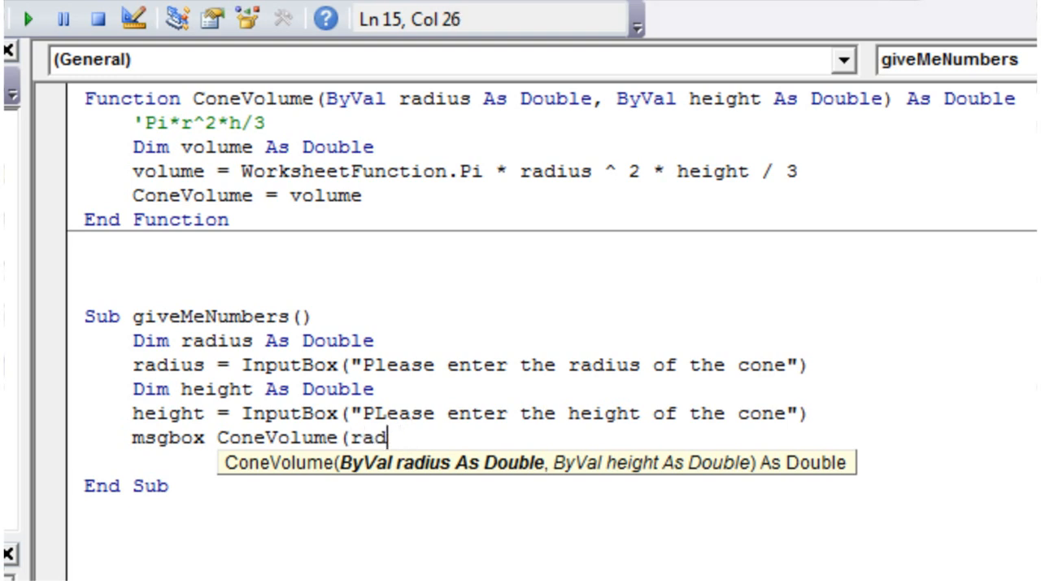
type("ius,")
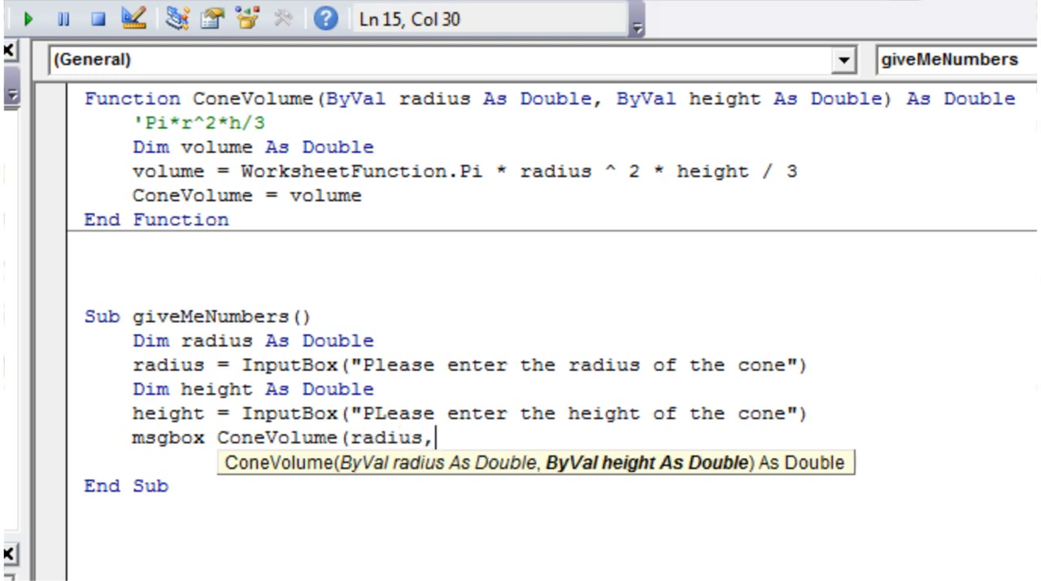
type("height)")
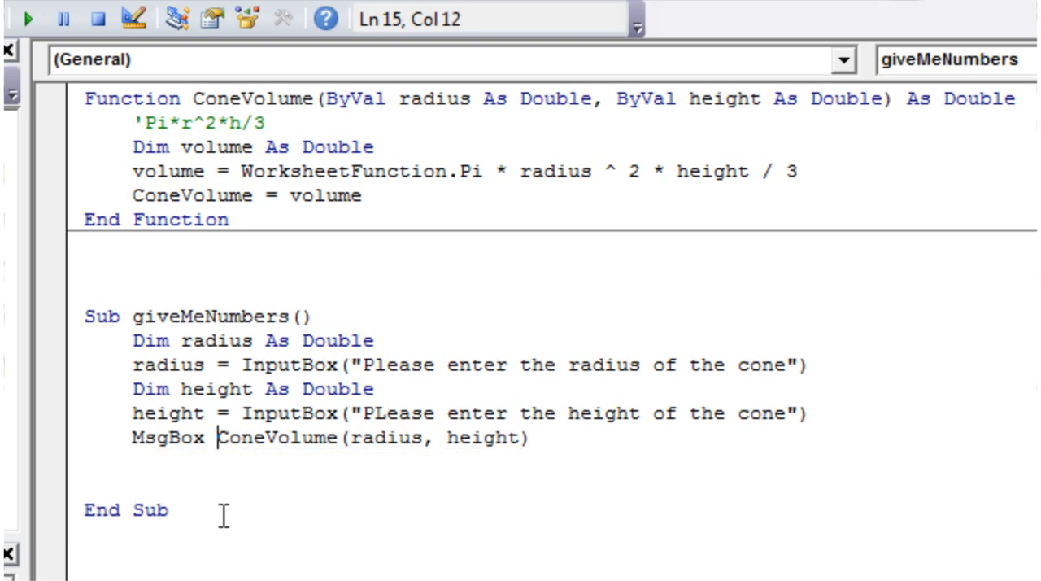
Prefix the MsgBox with "The Volume of your cone is: " and pick giveMeNumbers to run.
type("\"")
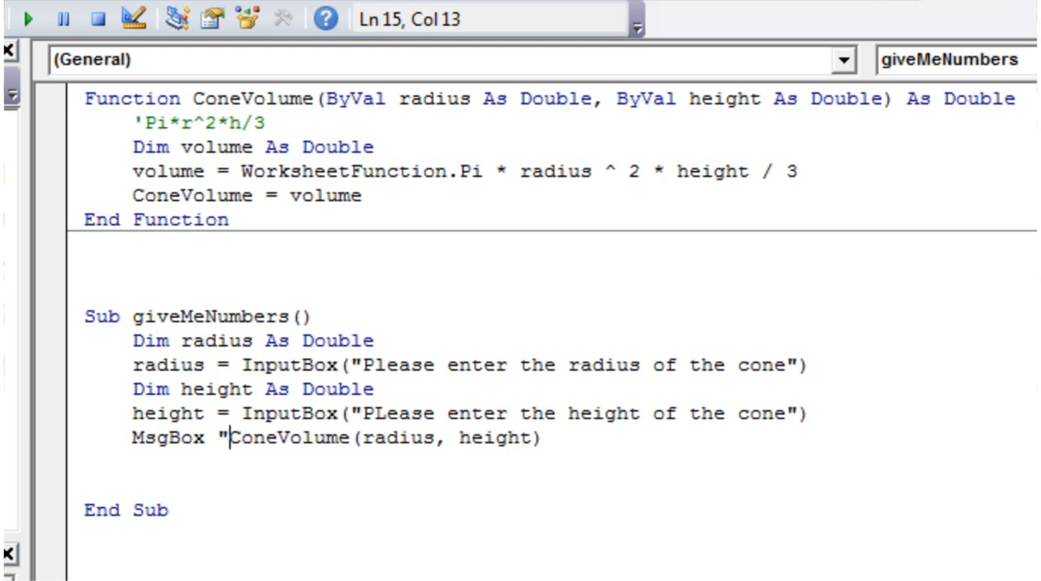
type("The Volume")
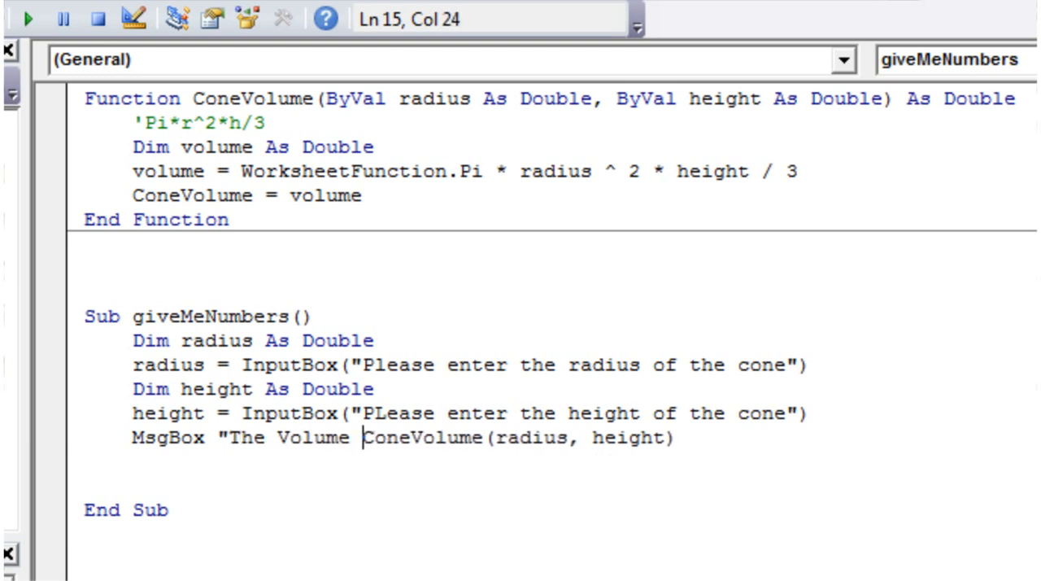
type("of your cone")
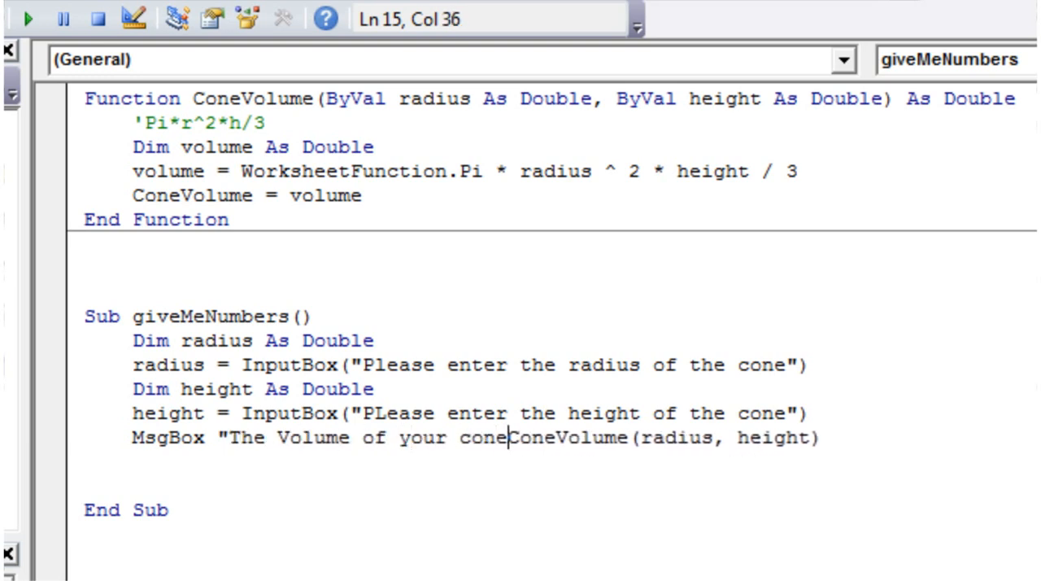
type("is \"")
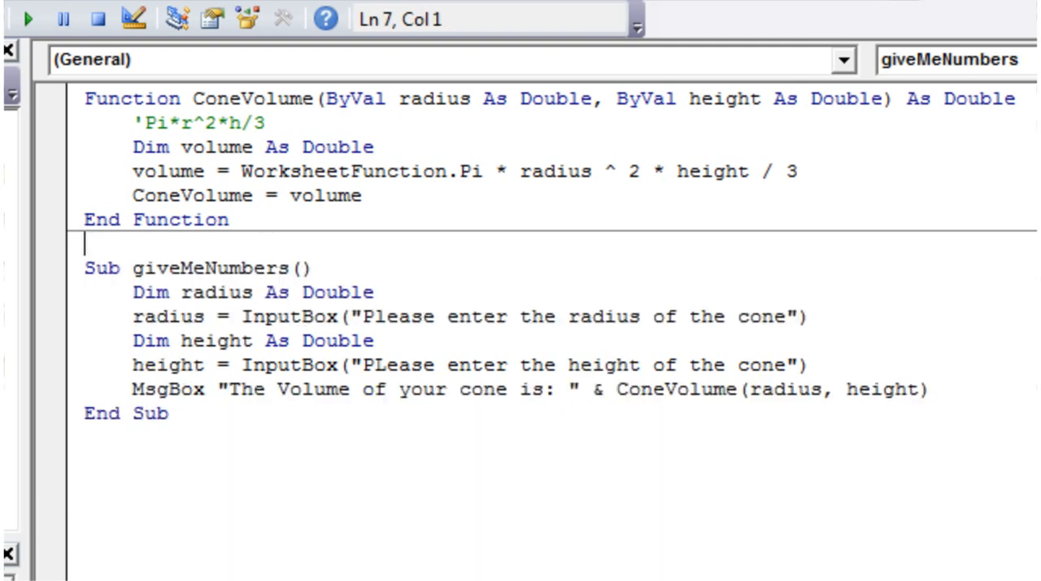
left_click(405, 340)
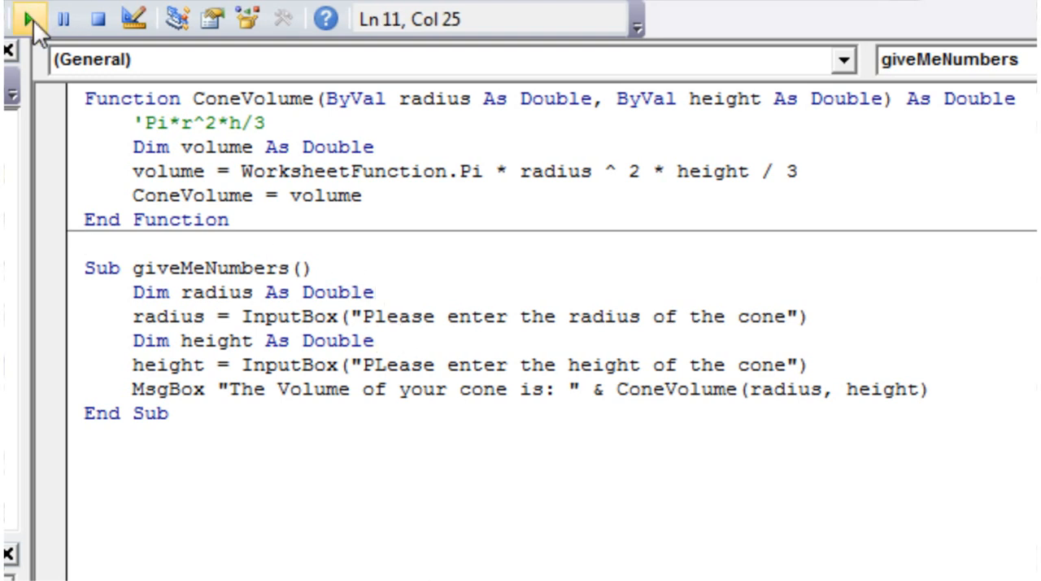
Run giveMeNumbers, submit the radius and height 5, giving volume 47.1238898038469.
left_click(15, 19)
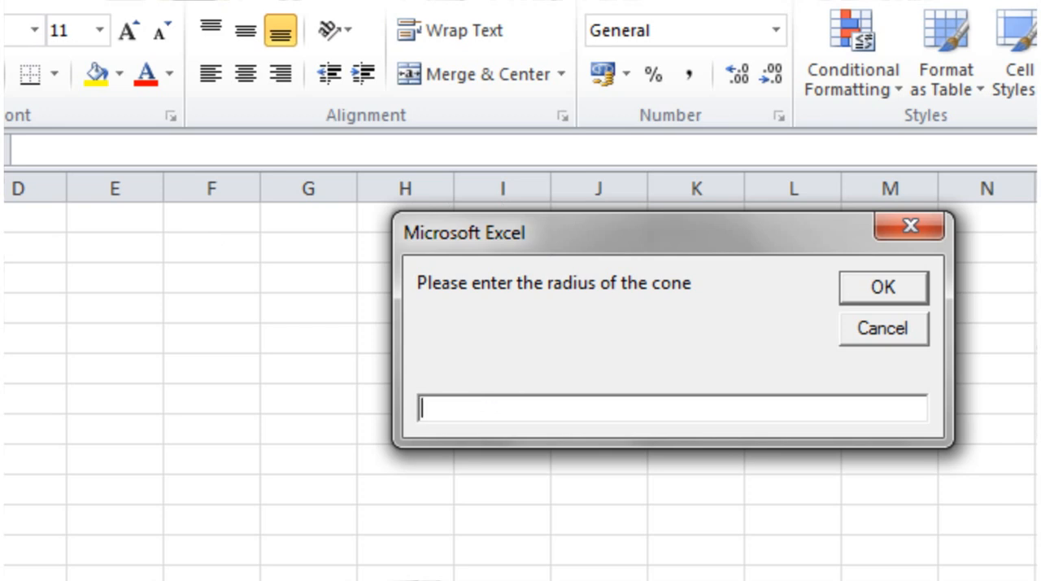
left_click(882, 288)
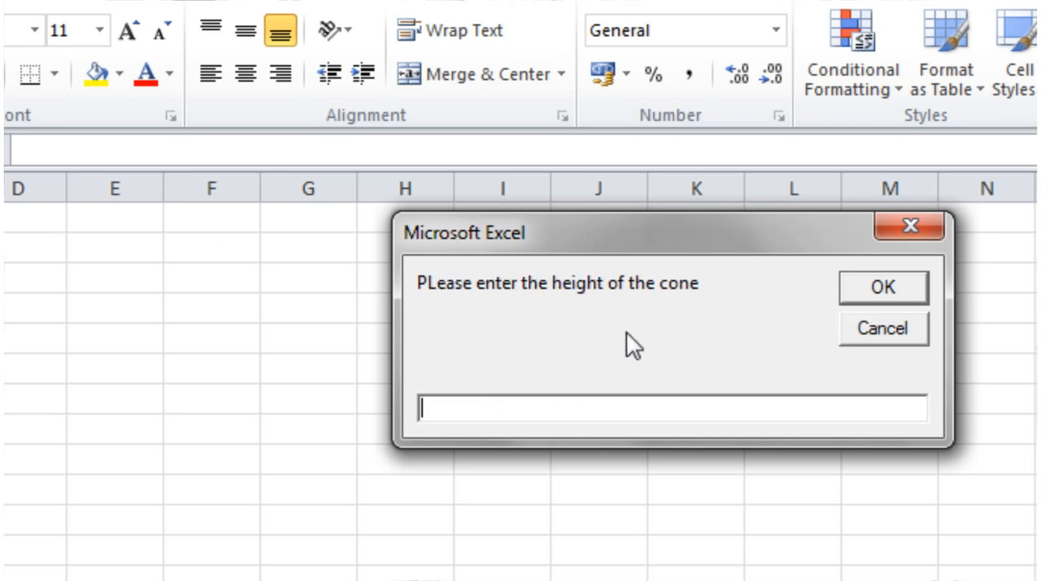
type("5")
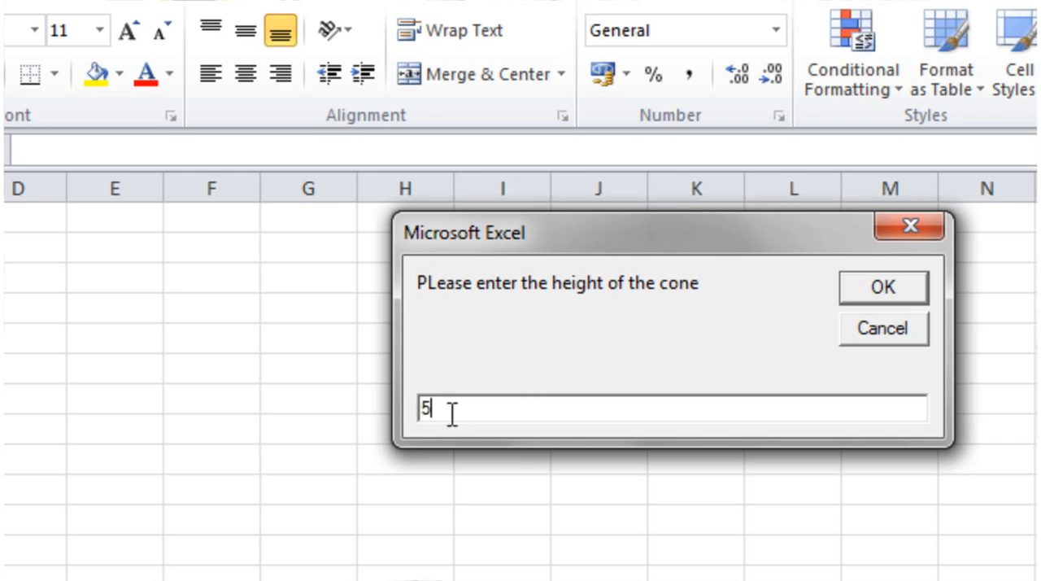
left_click(882, 287)
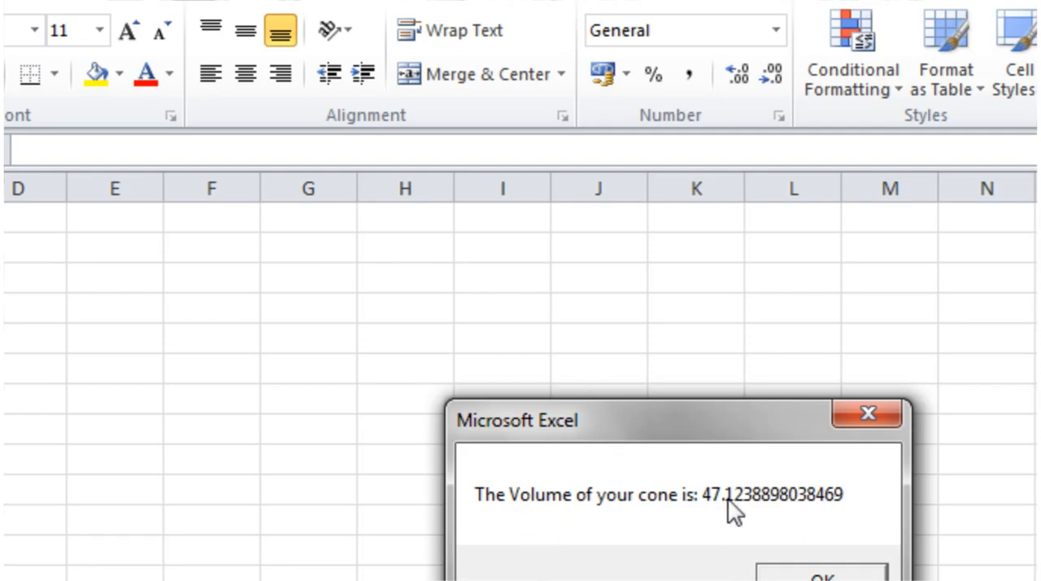
mouse_move(837, 520)
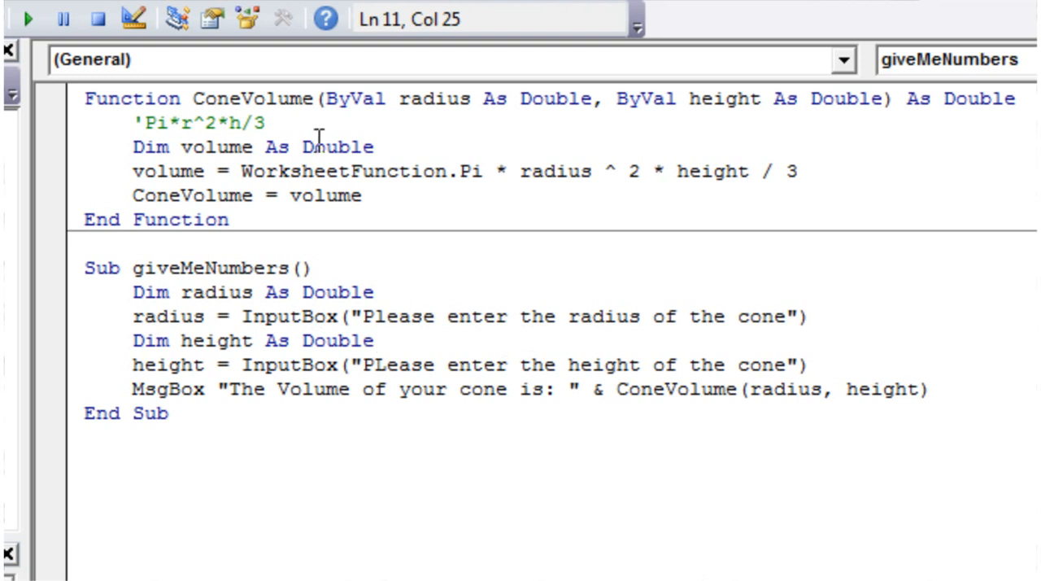
left_click(396, 99)
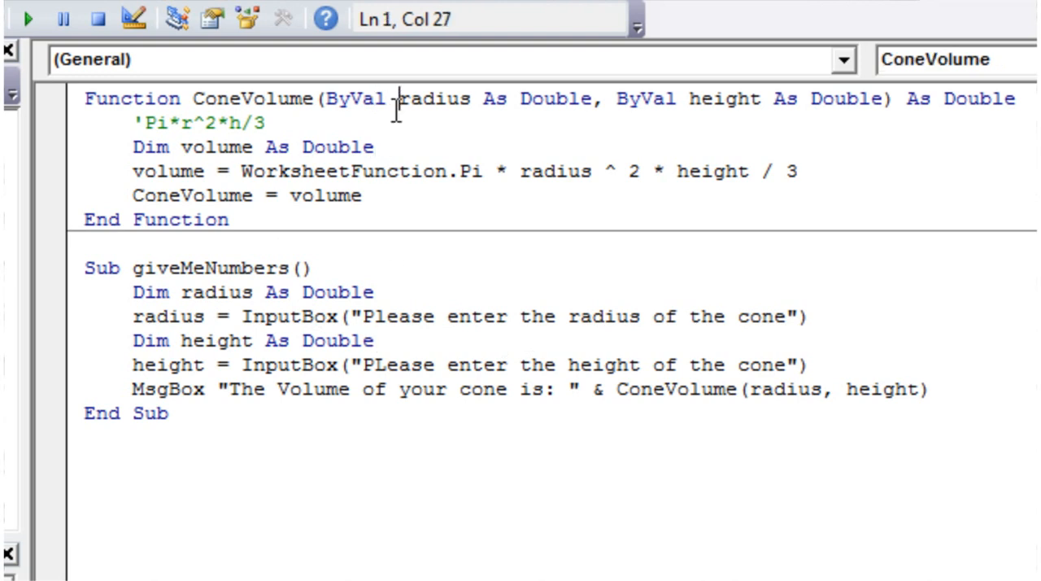
left_click(362, 195)
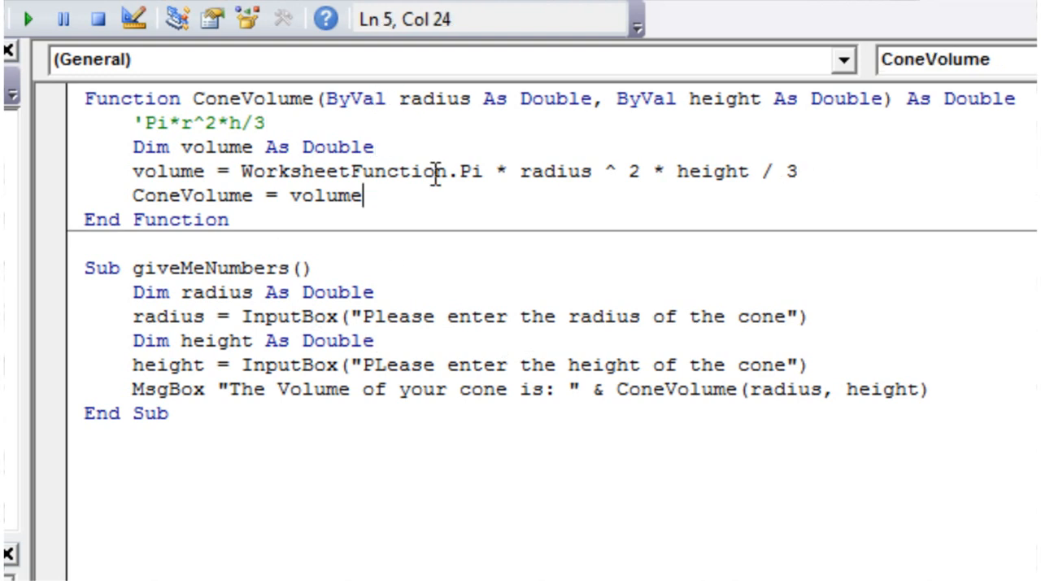
left_click(274, 123)
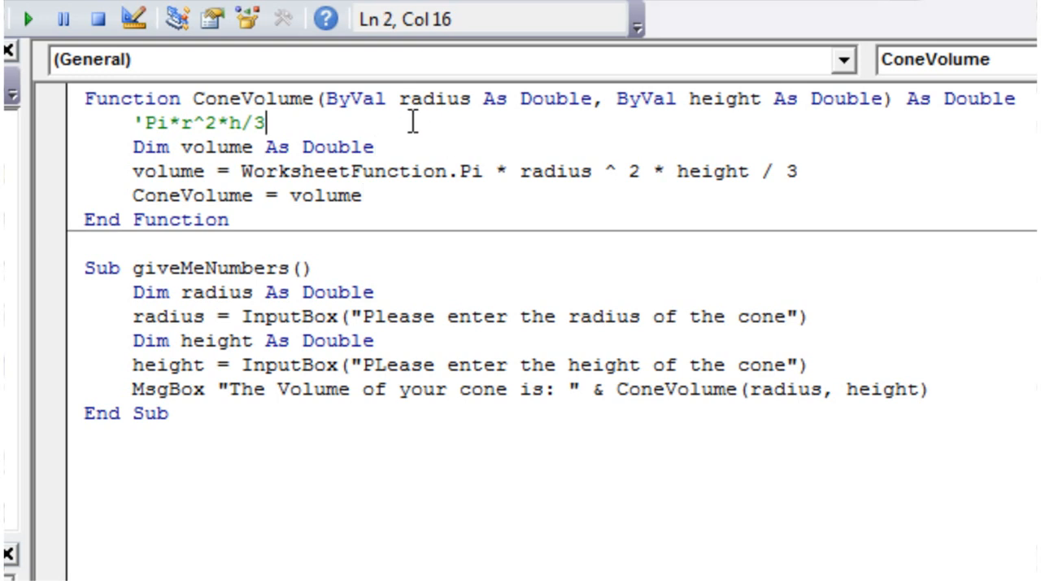
mouse_move(965, 110)
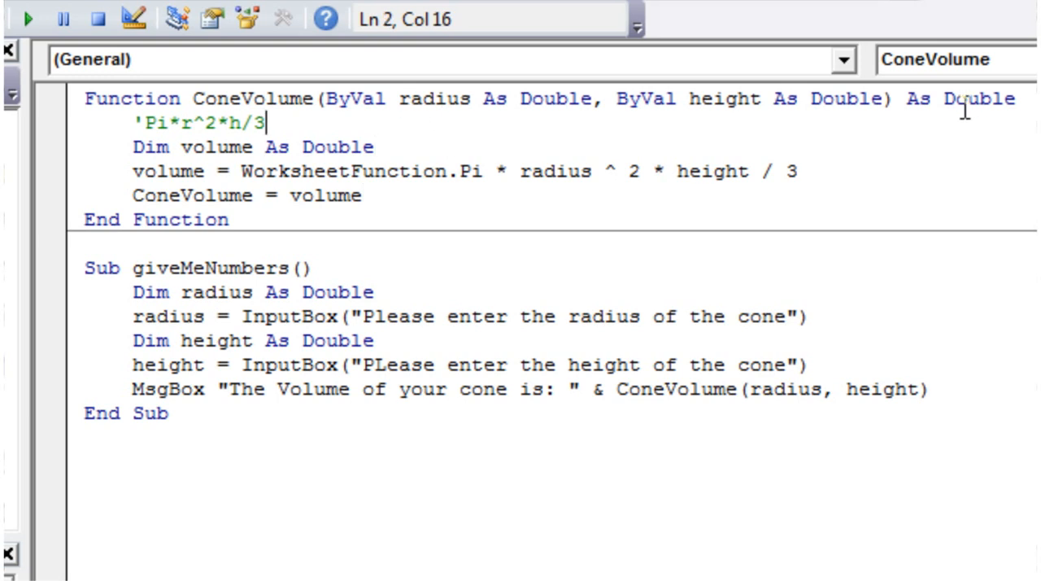